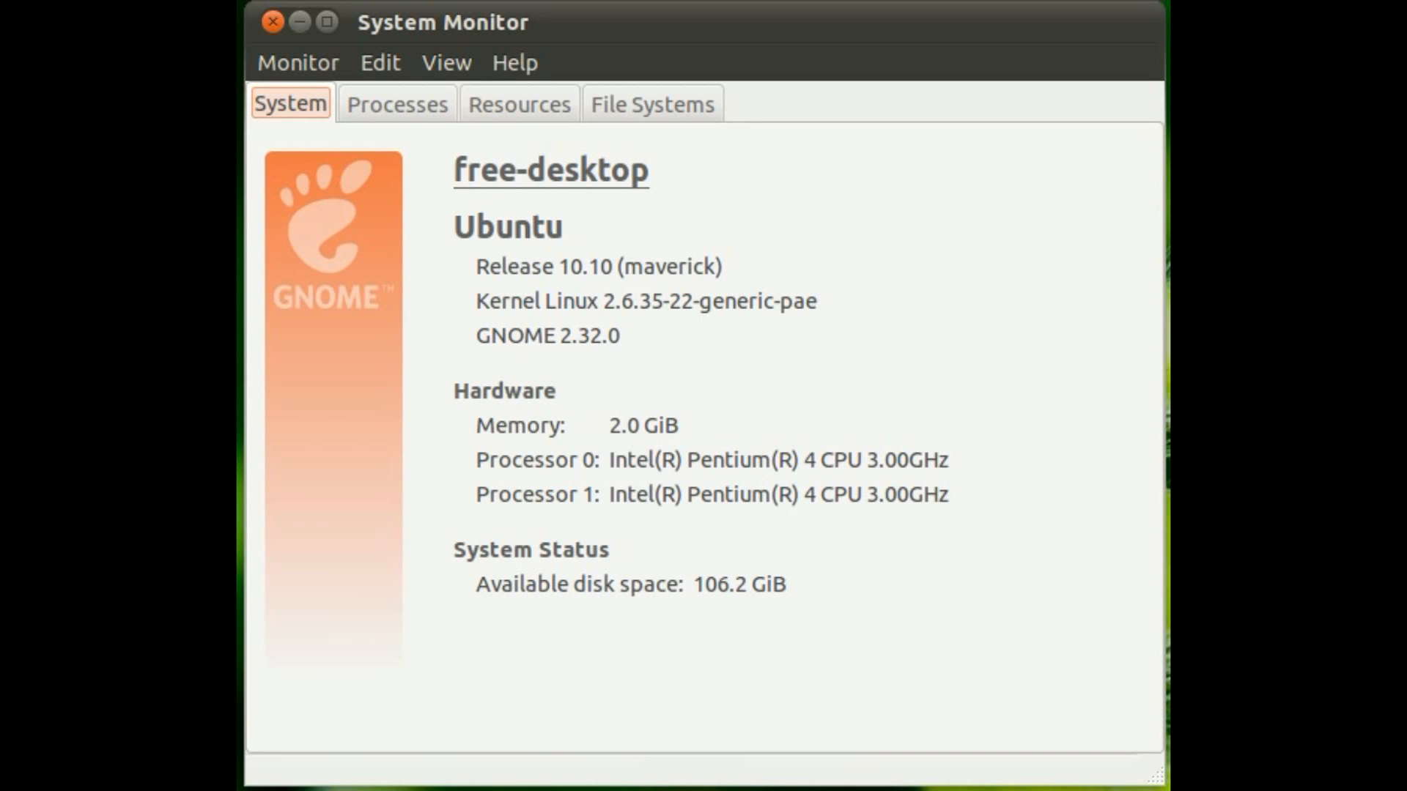
pyautogui.moveTo(593, 322)
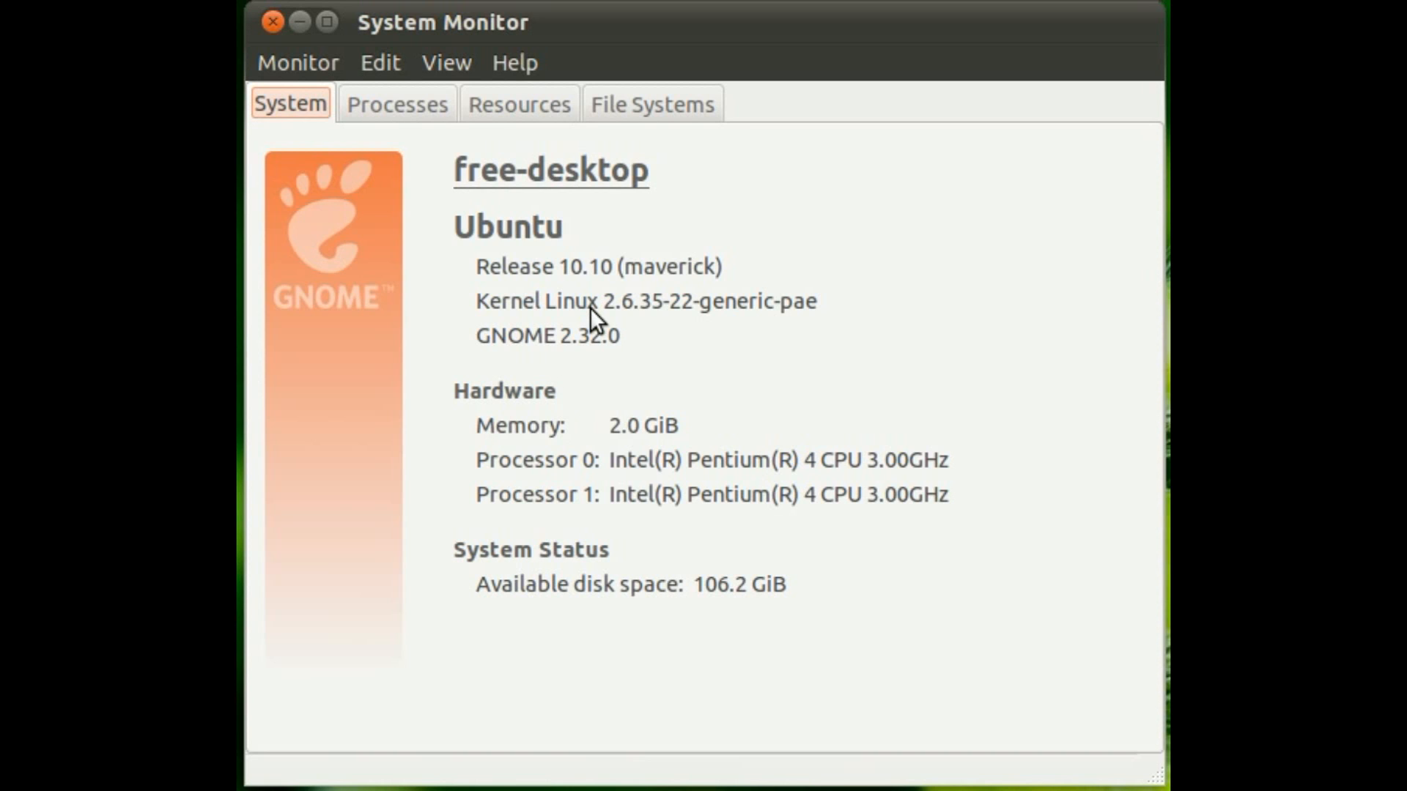
pyautogui.moveTo(609, 322)
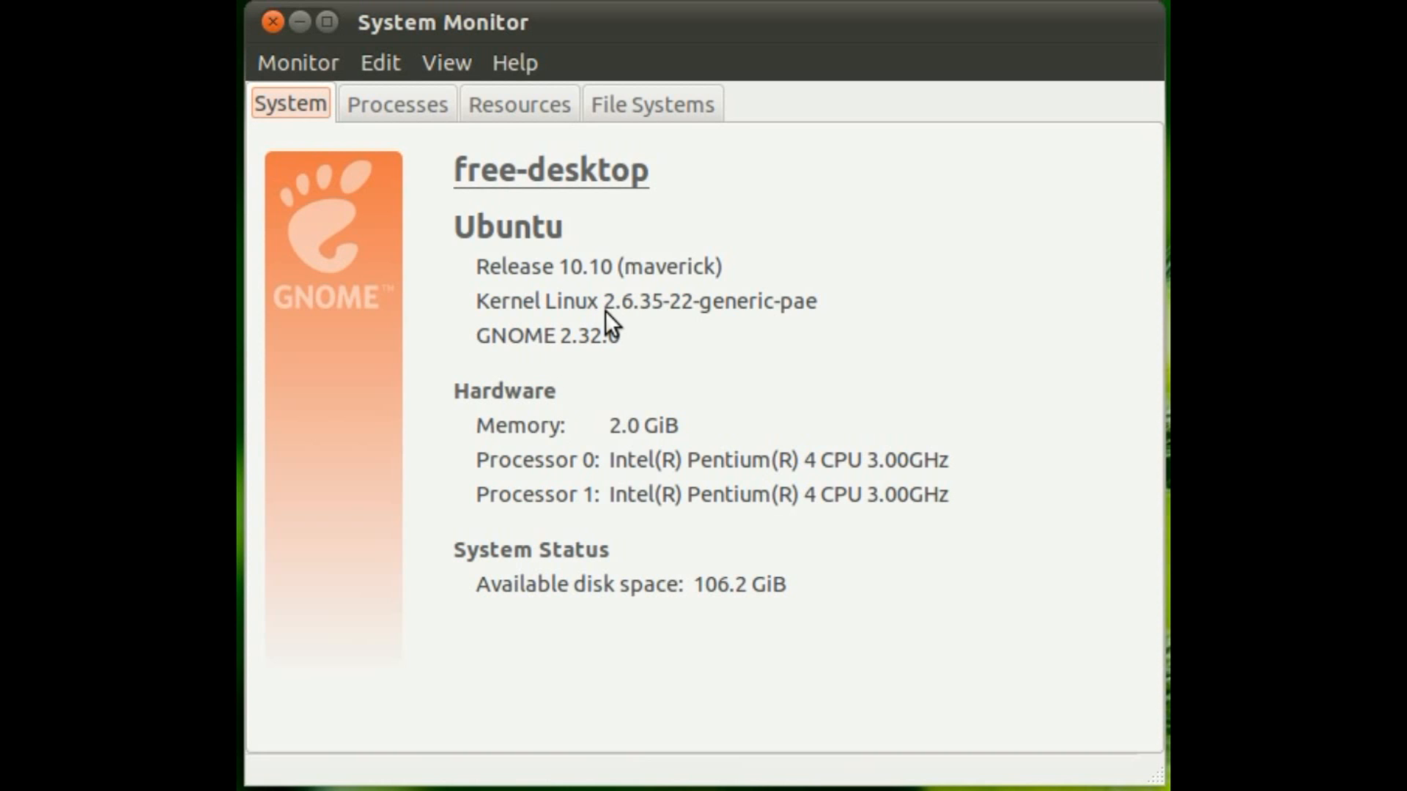
pyautogui.moveTo(614, 350)
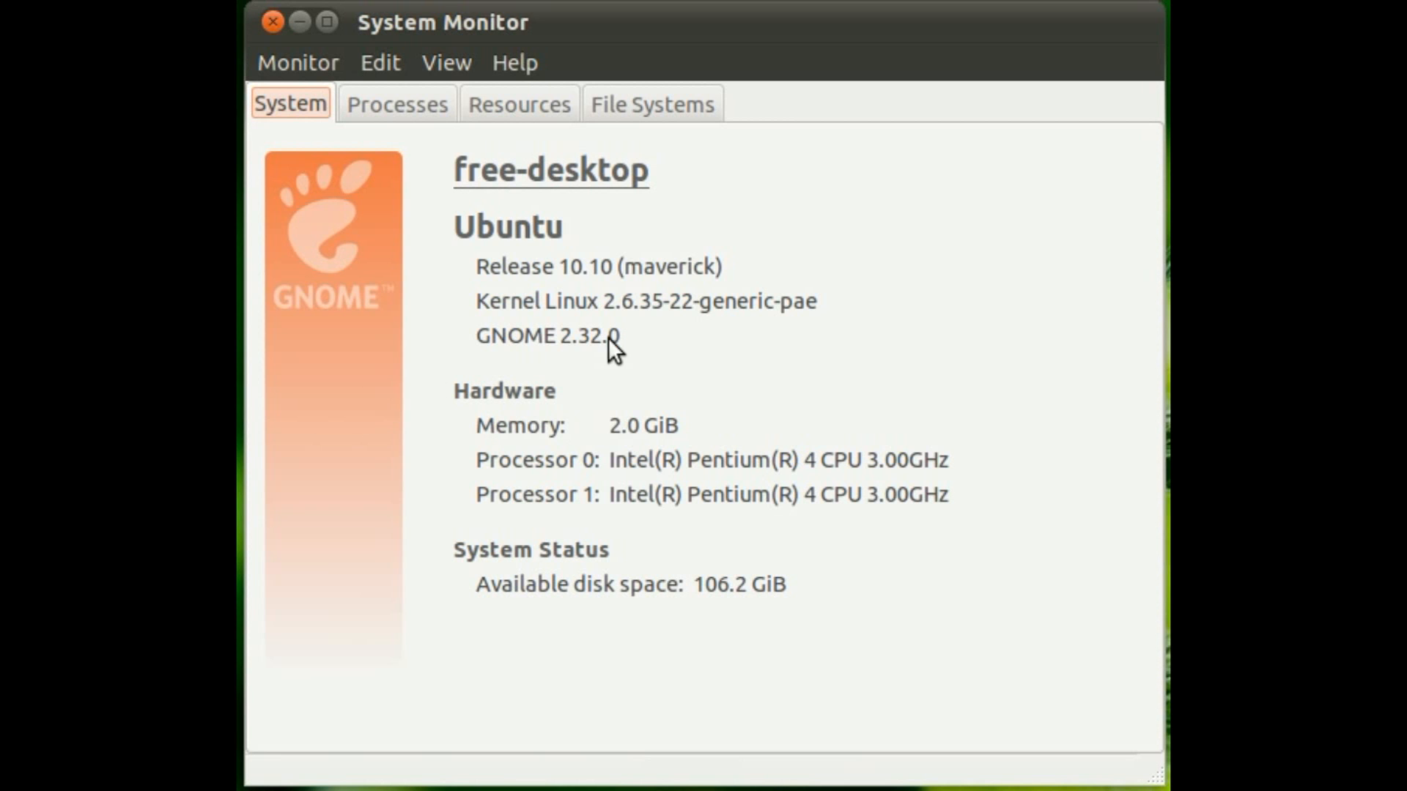
pyautogui.moveTo(860, 389)
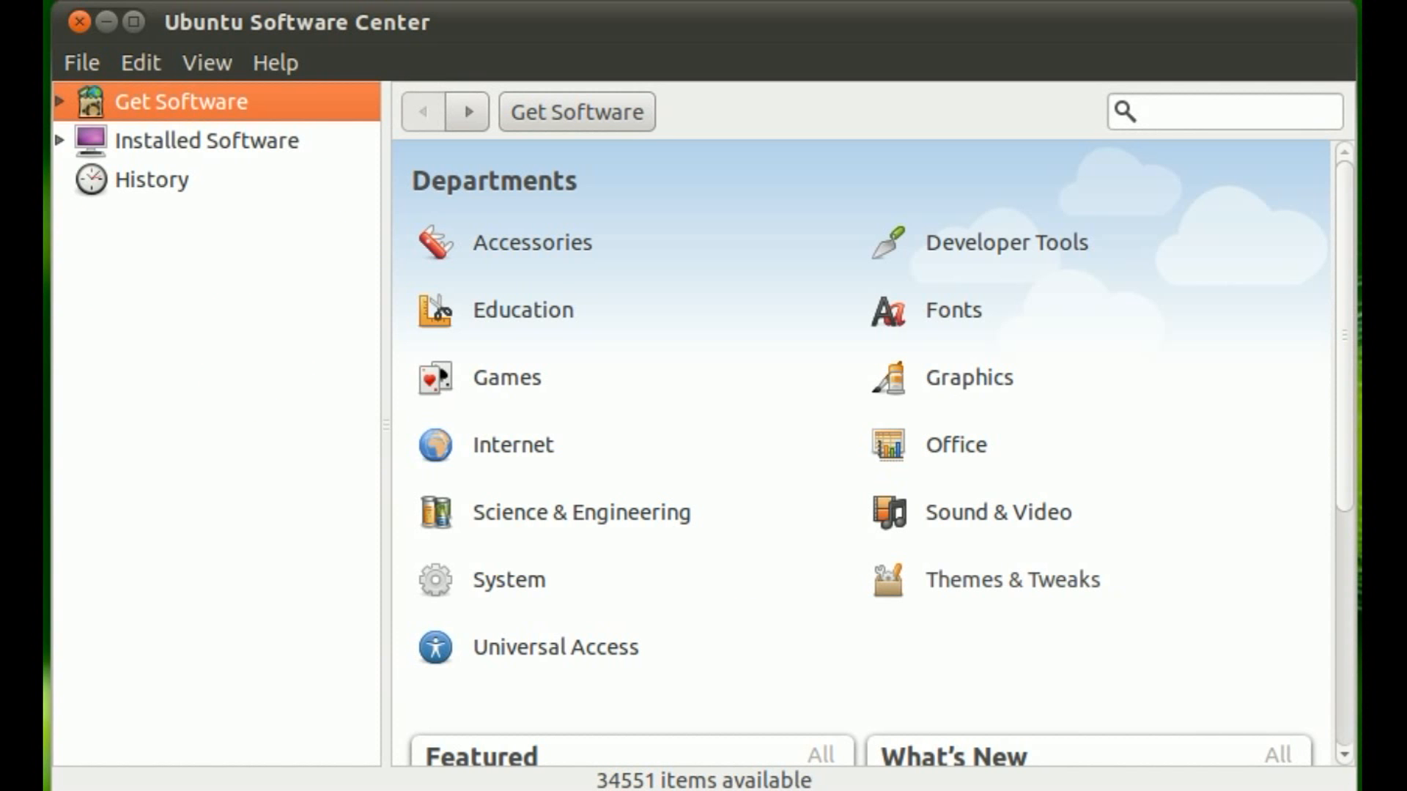
pyautogui.moveTo(265, 618)
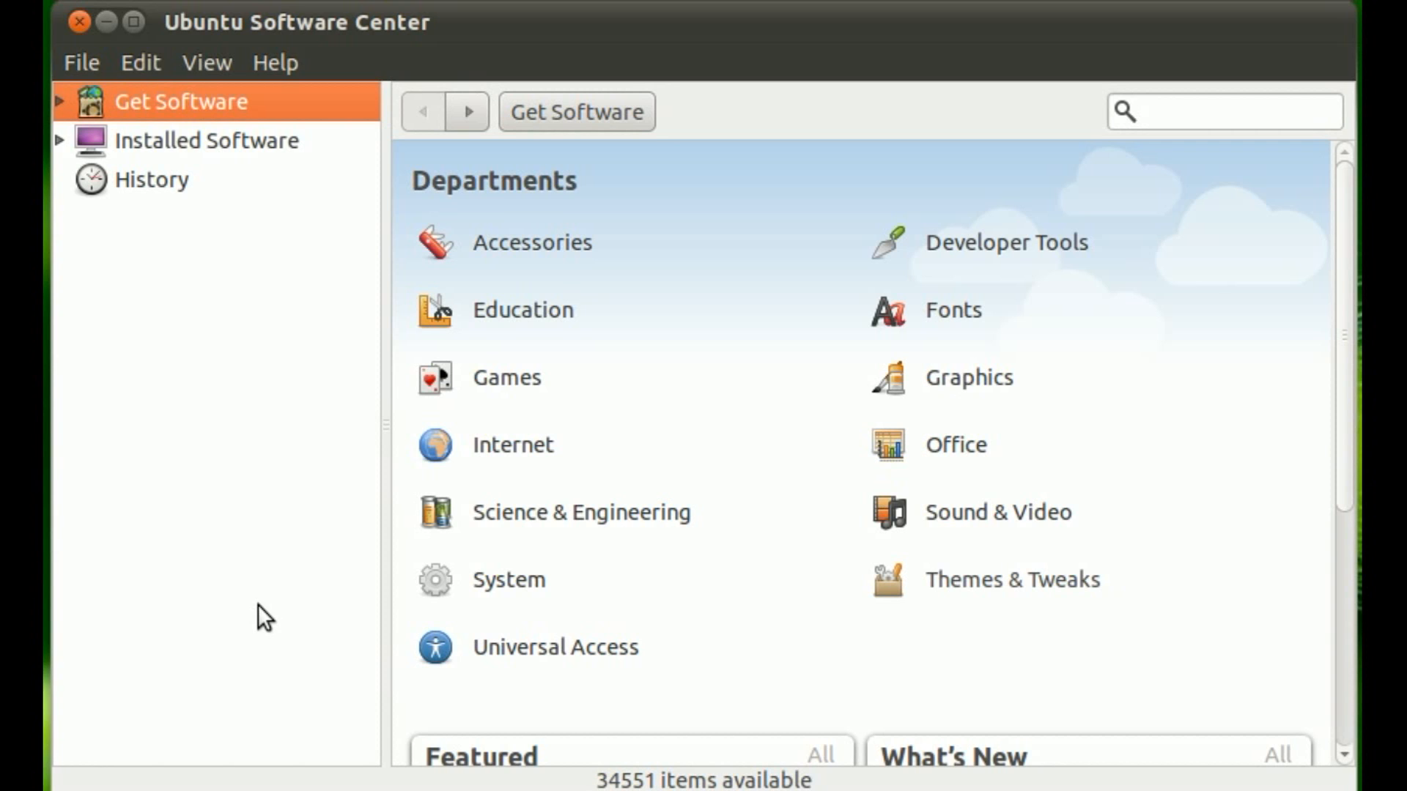
pyautogui.moveTo(390, 283)
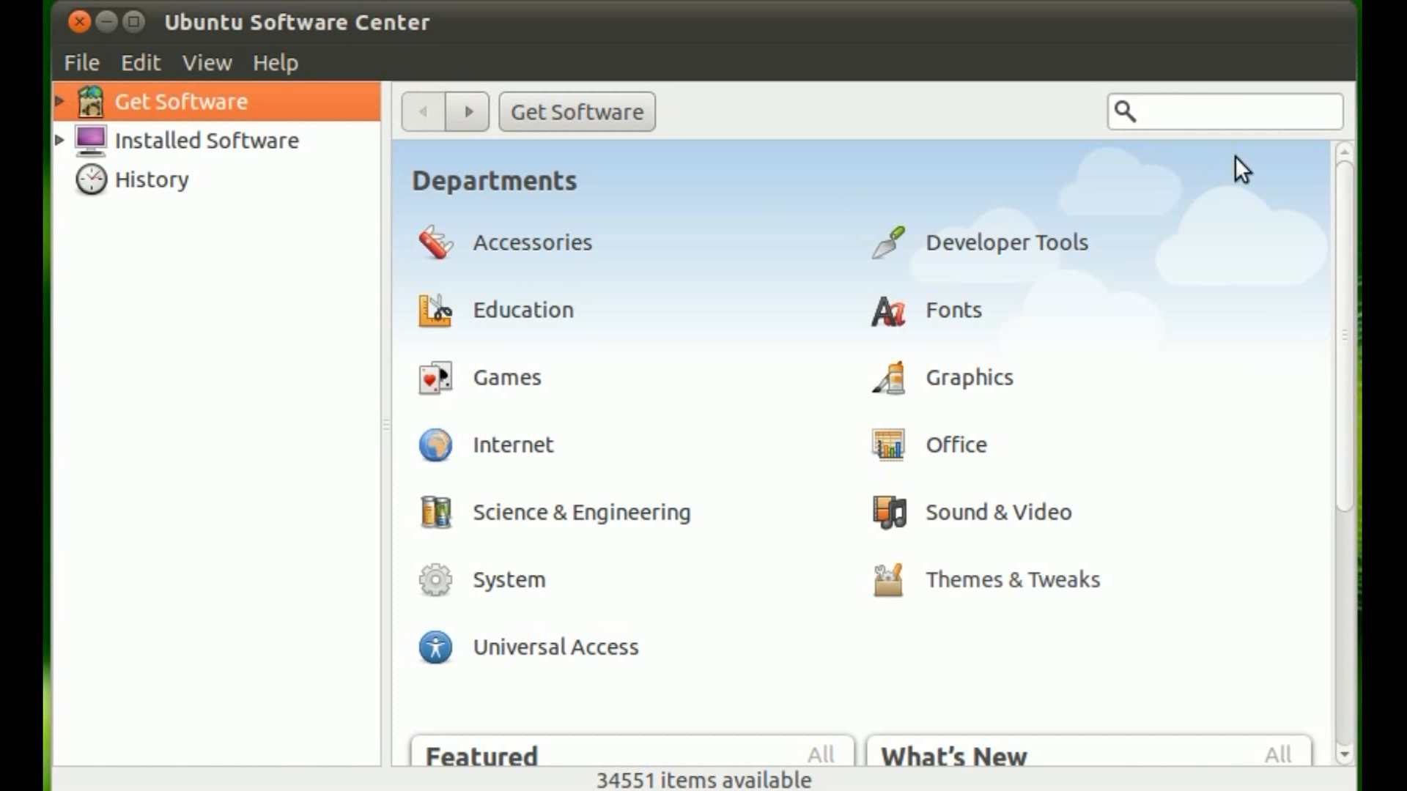
pyautogui.moveTo(793, 218)
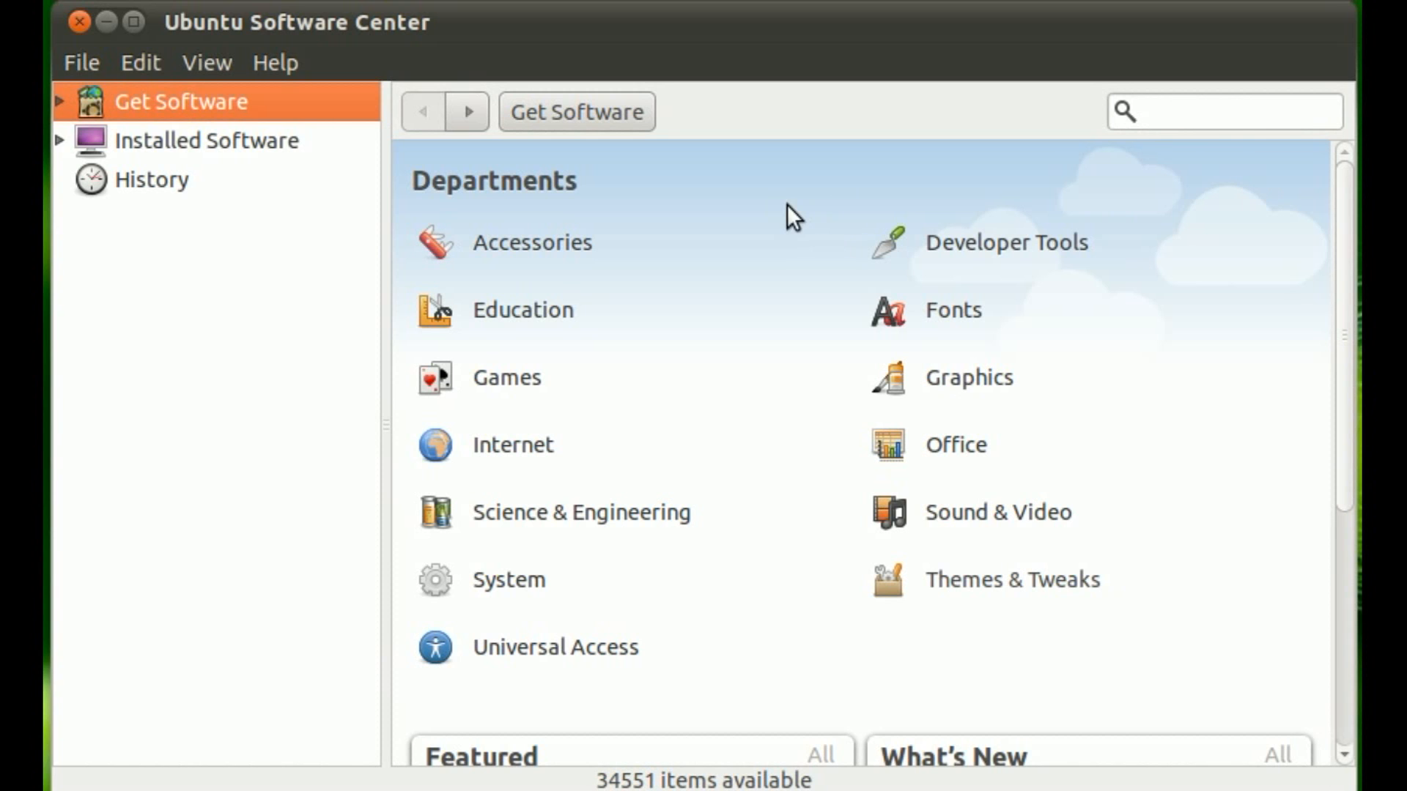
# Browse the Get Software departments down to the Featured and What's New panels showing Audacity and Shisen-Sho.
pyautogui.click(530, 242)
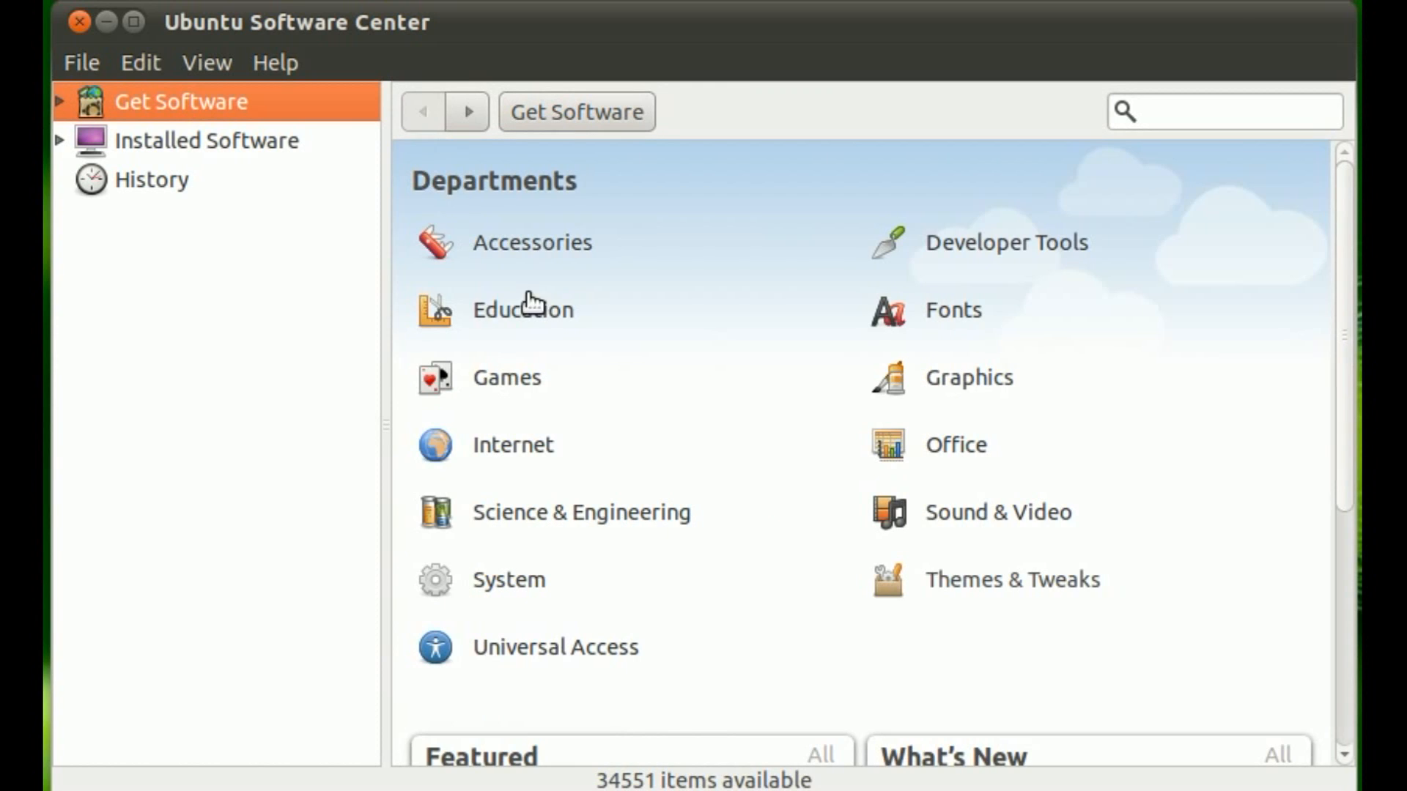
pyautogui.scroll(-3)
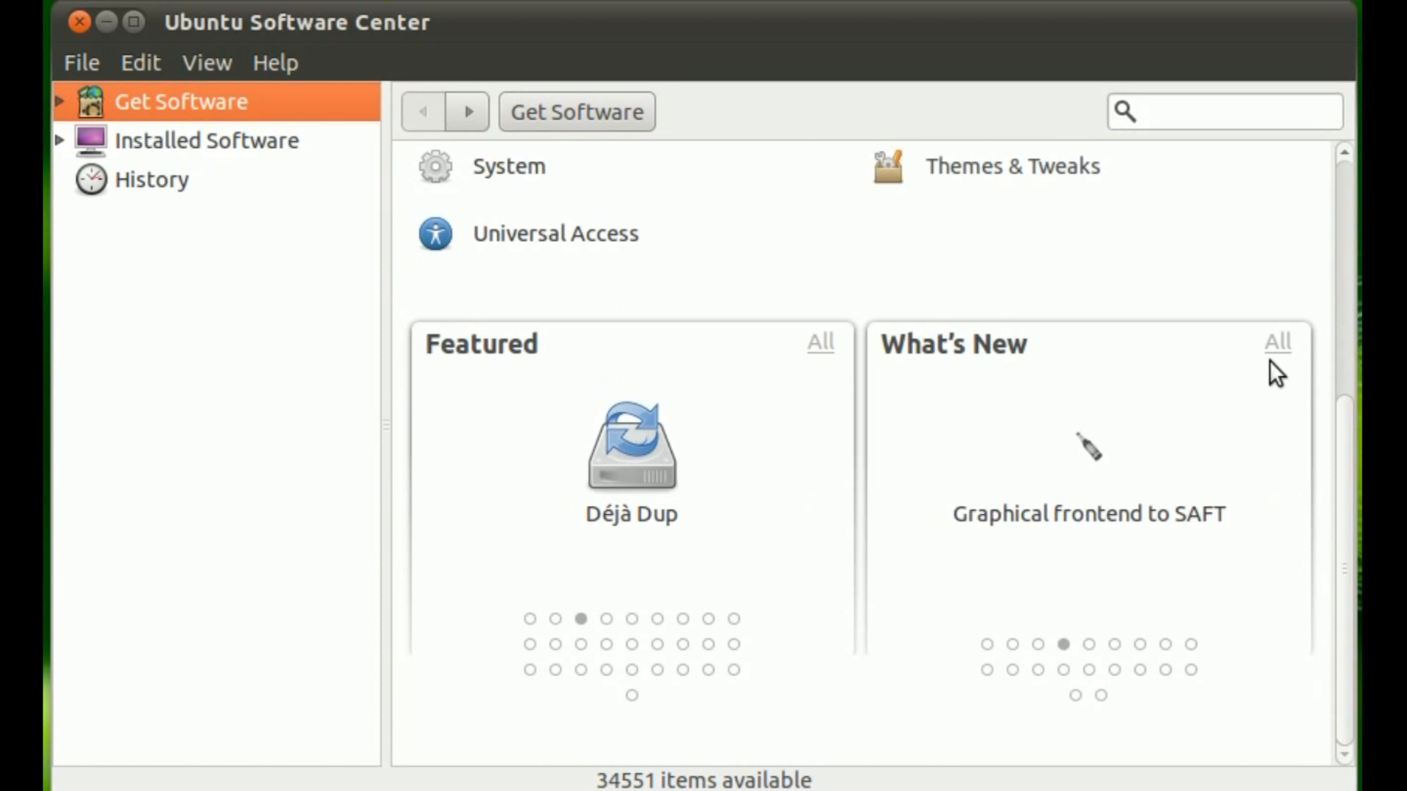
pyautogui.moveTo(1077, 406)
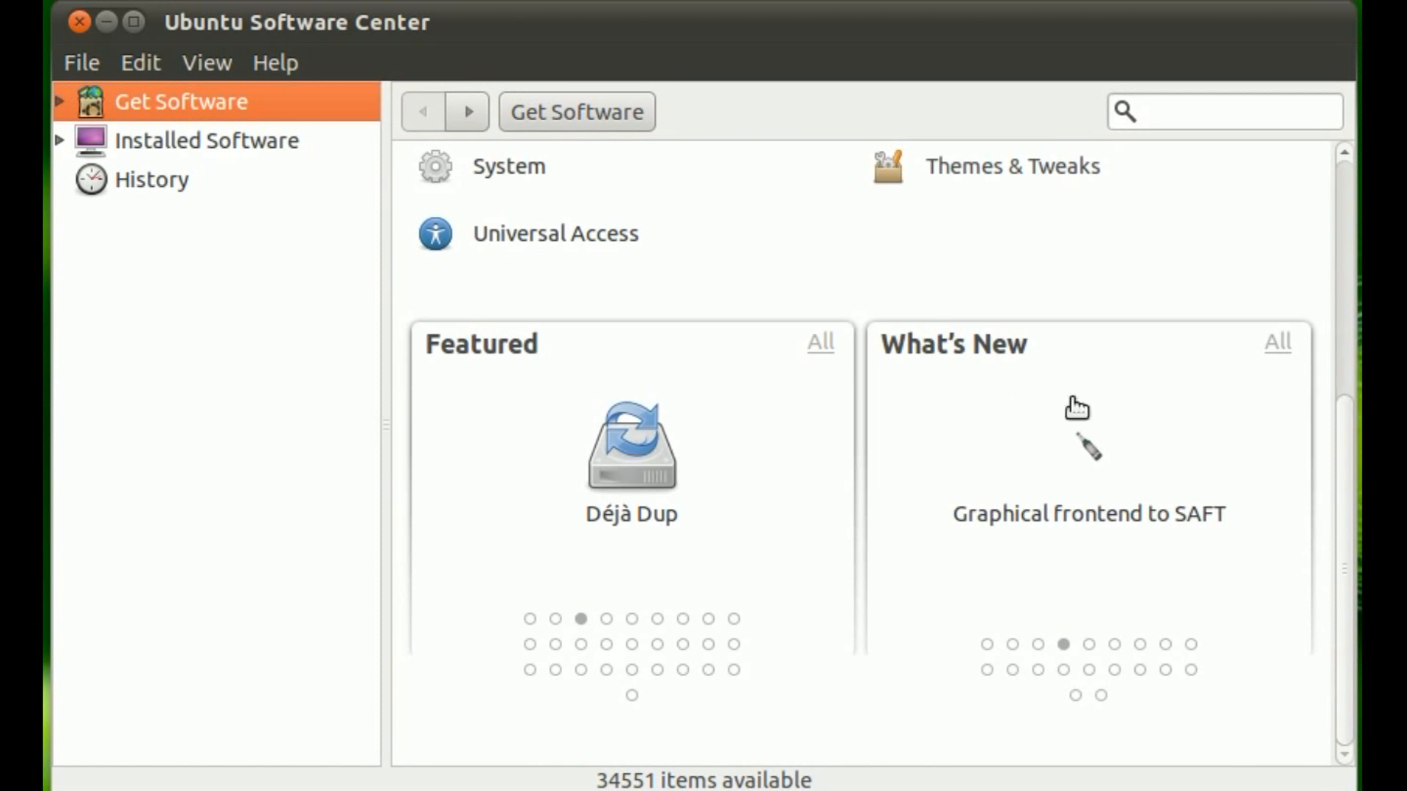
pyautogui.moveTo(597, 634)
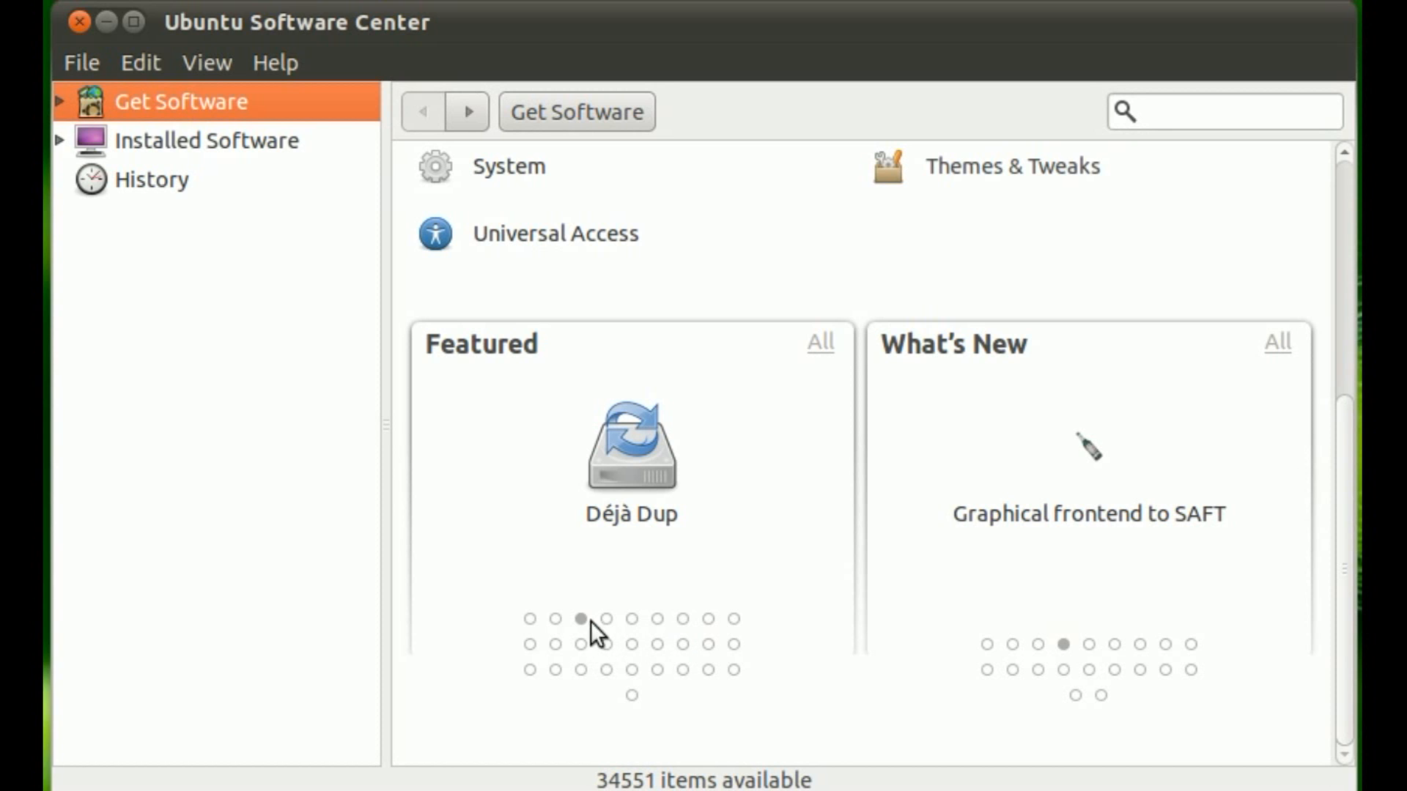
pyautogui.click(656, 618)
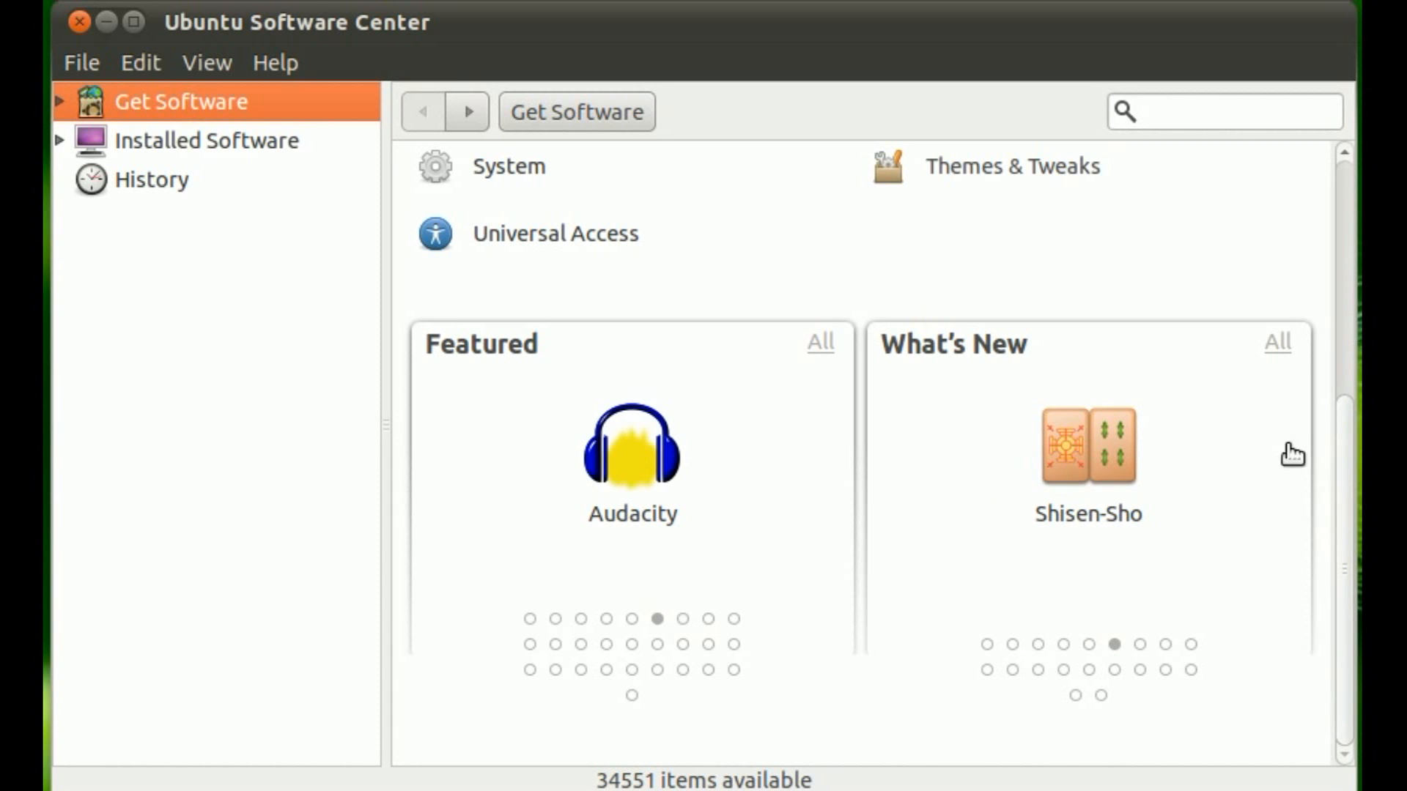
pyautogui.moveTo(170, 193)
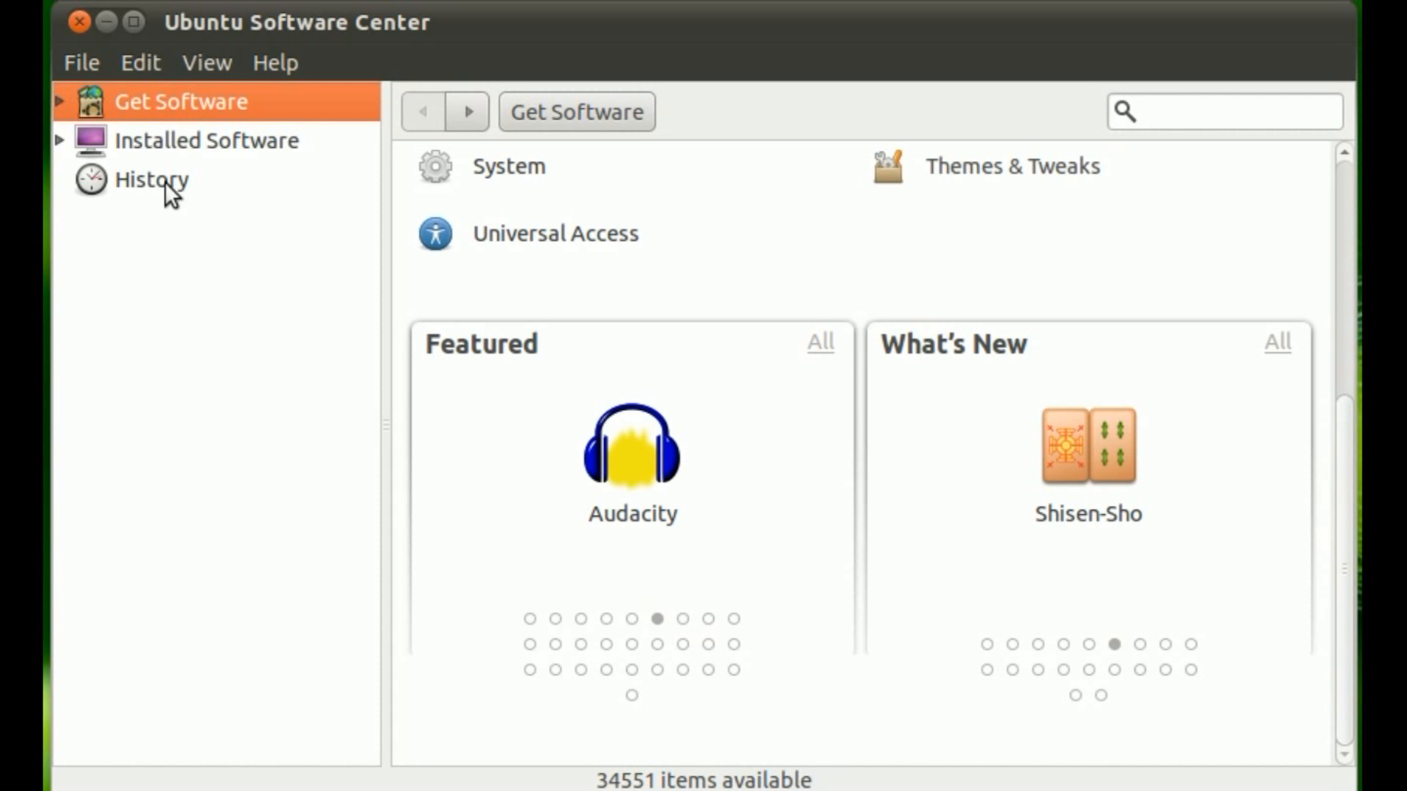
# Review the History of 1892 package changes, expanding and collapsing 25 September, then close Software Center.
pyautogui.click(151, 179)
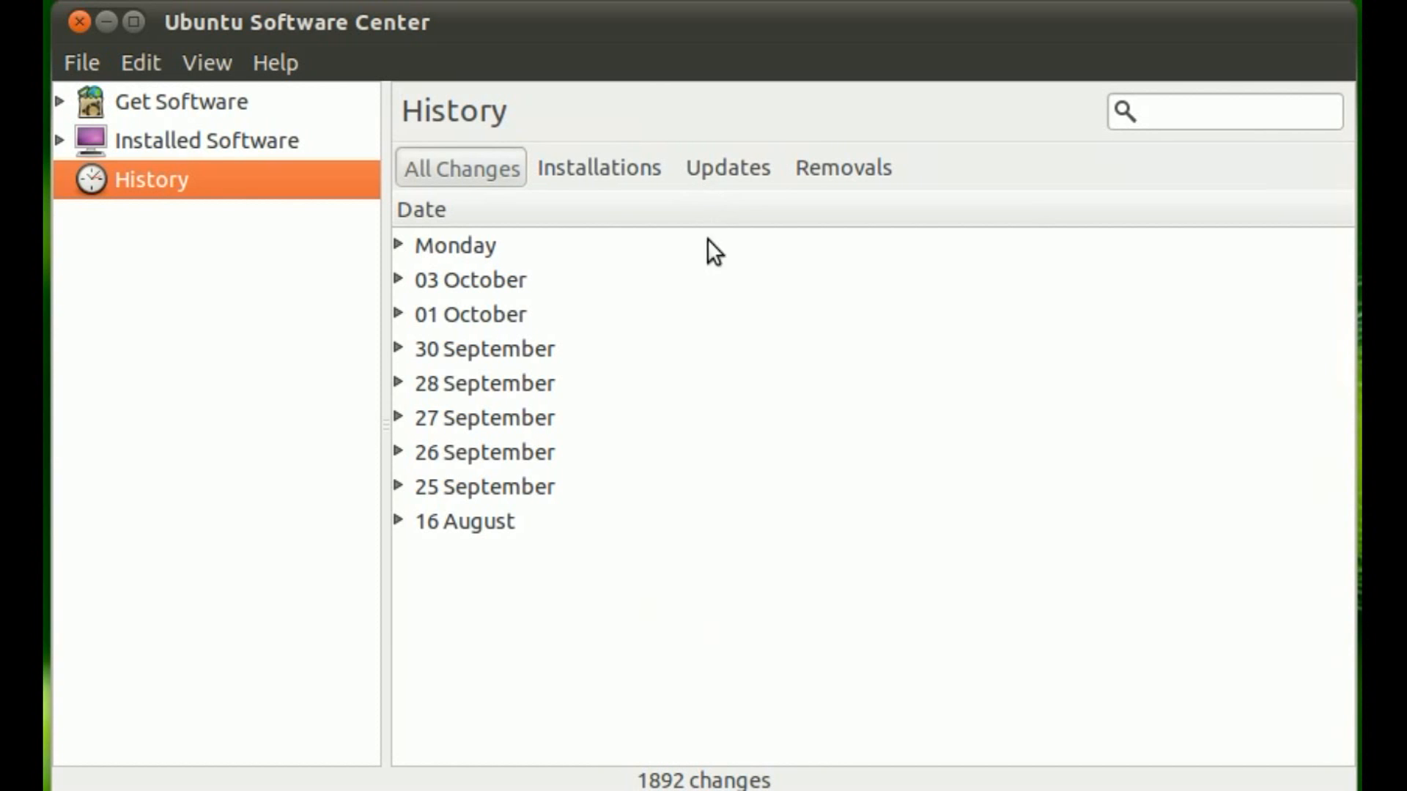
pyautogui.click(397, 522)
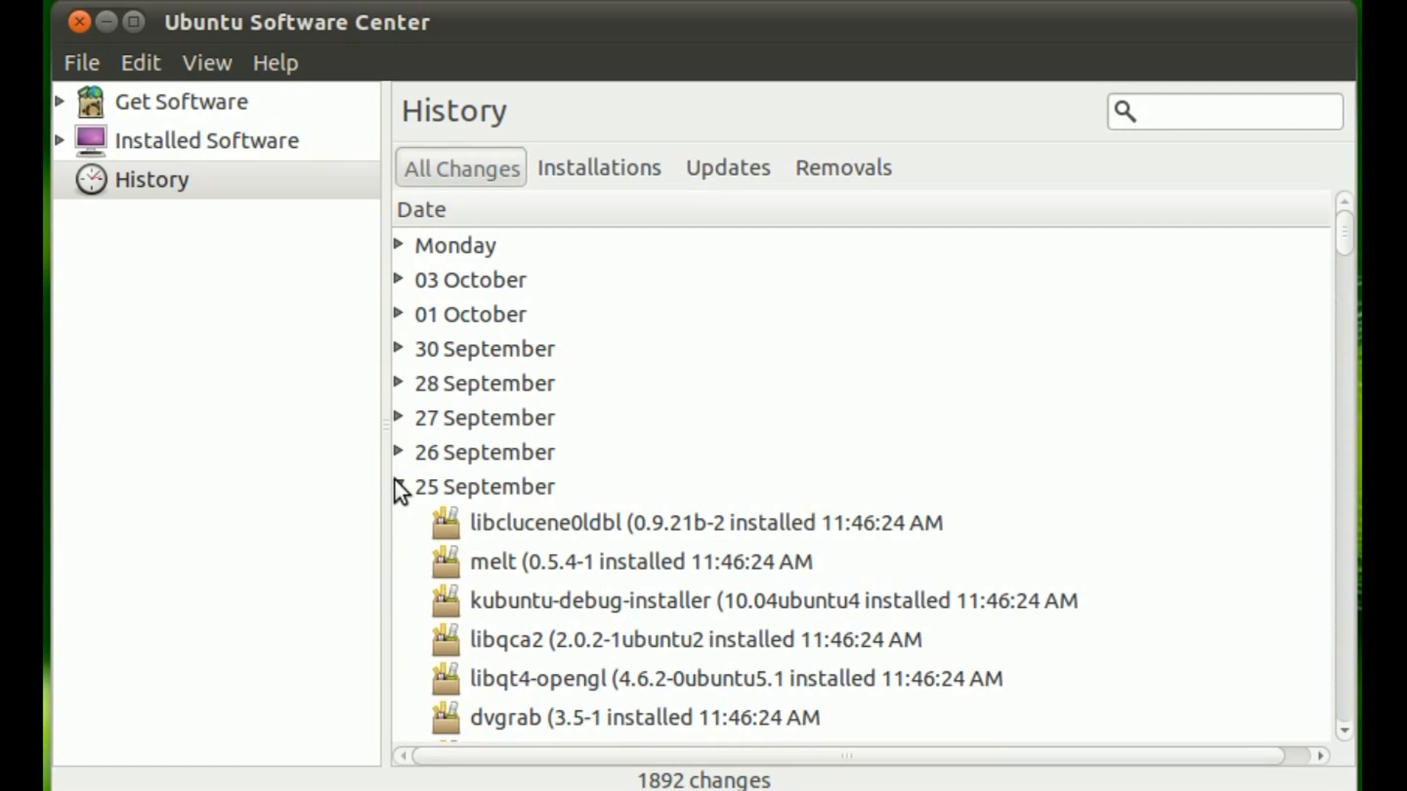
pyautogui.click(398, 486)
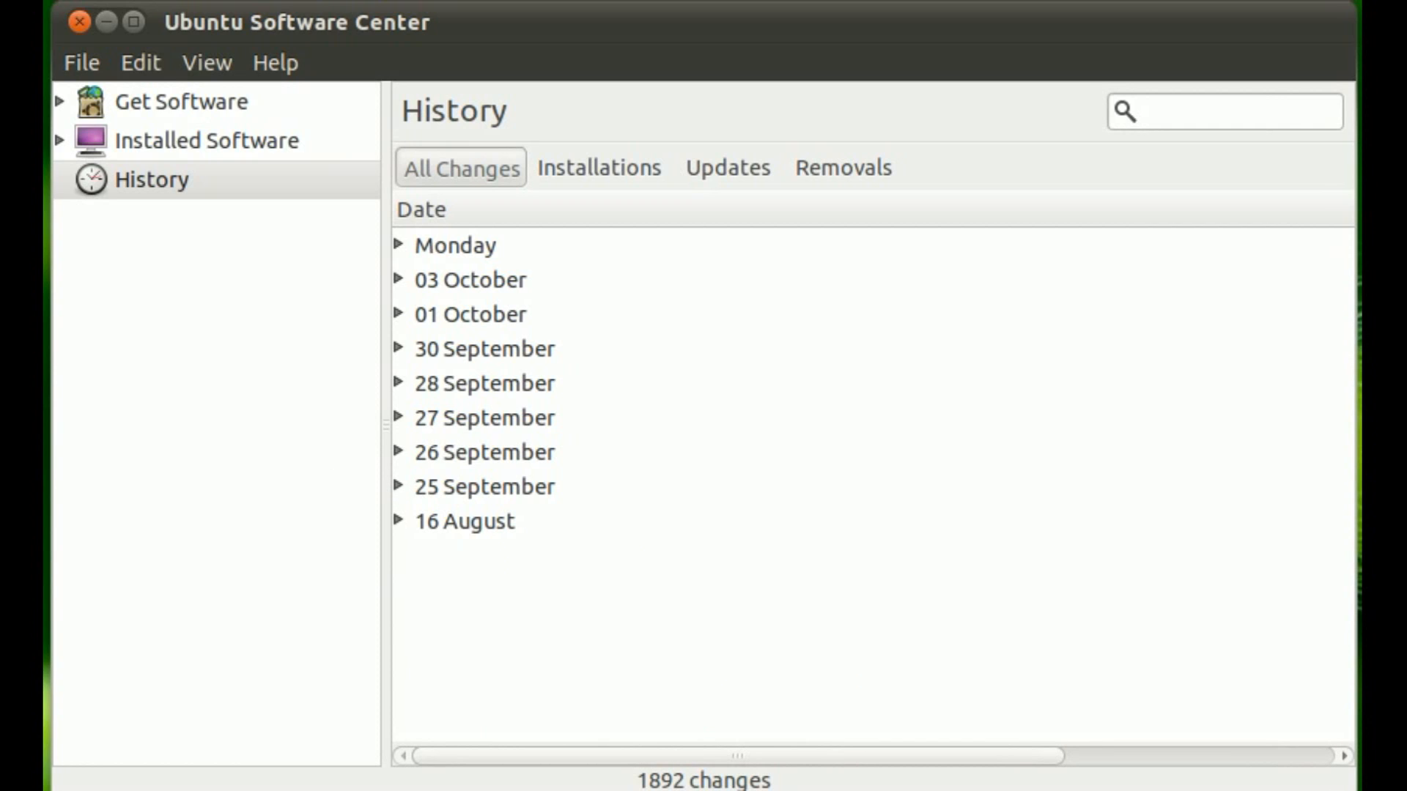
pyautogui.click(79, 22)
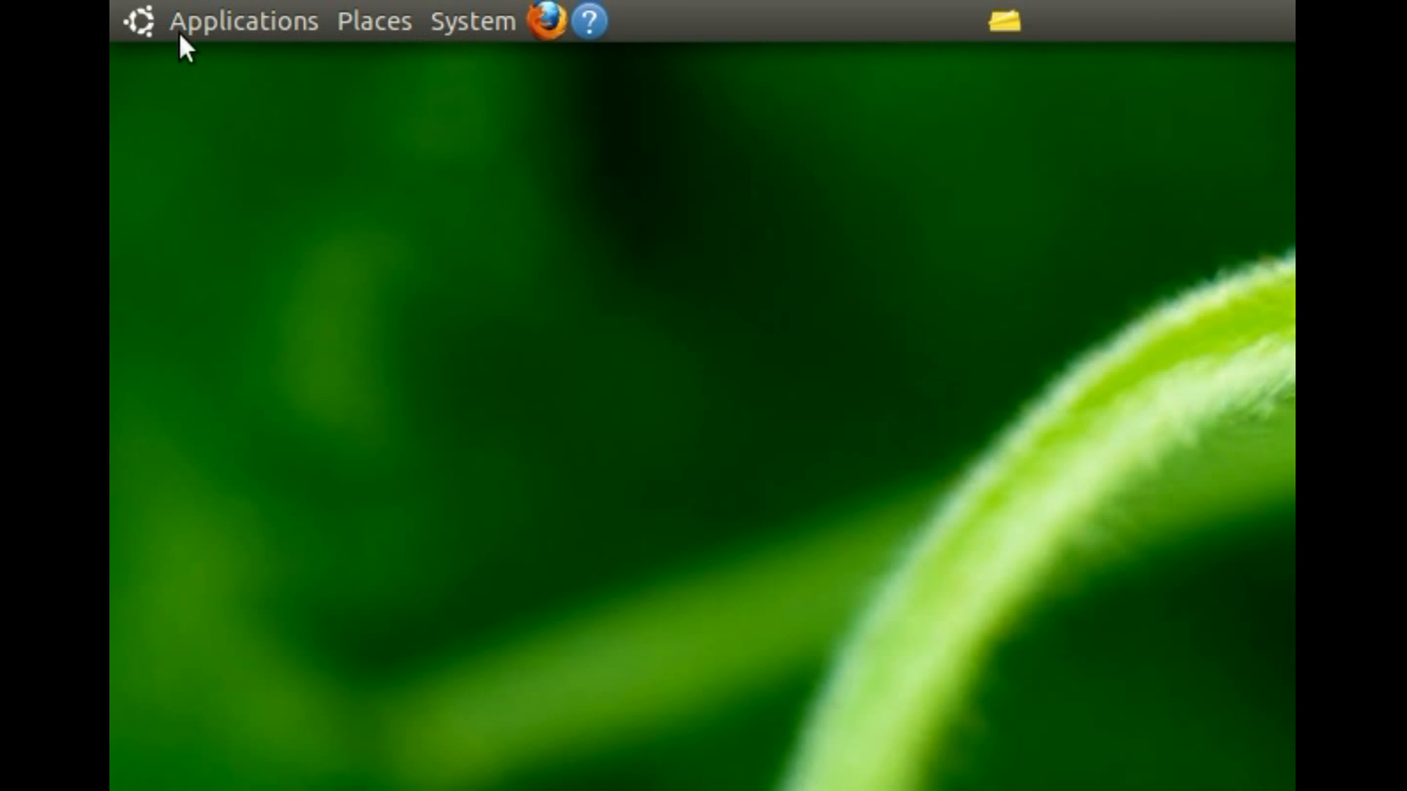
pyautogui.moveTo(278, 33)
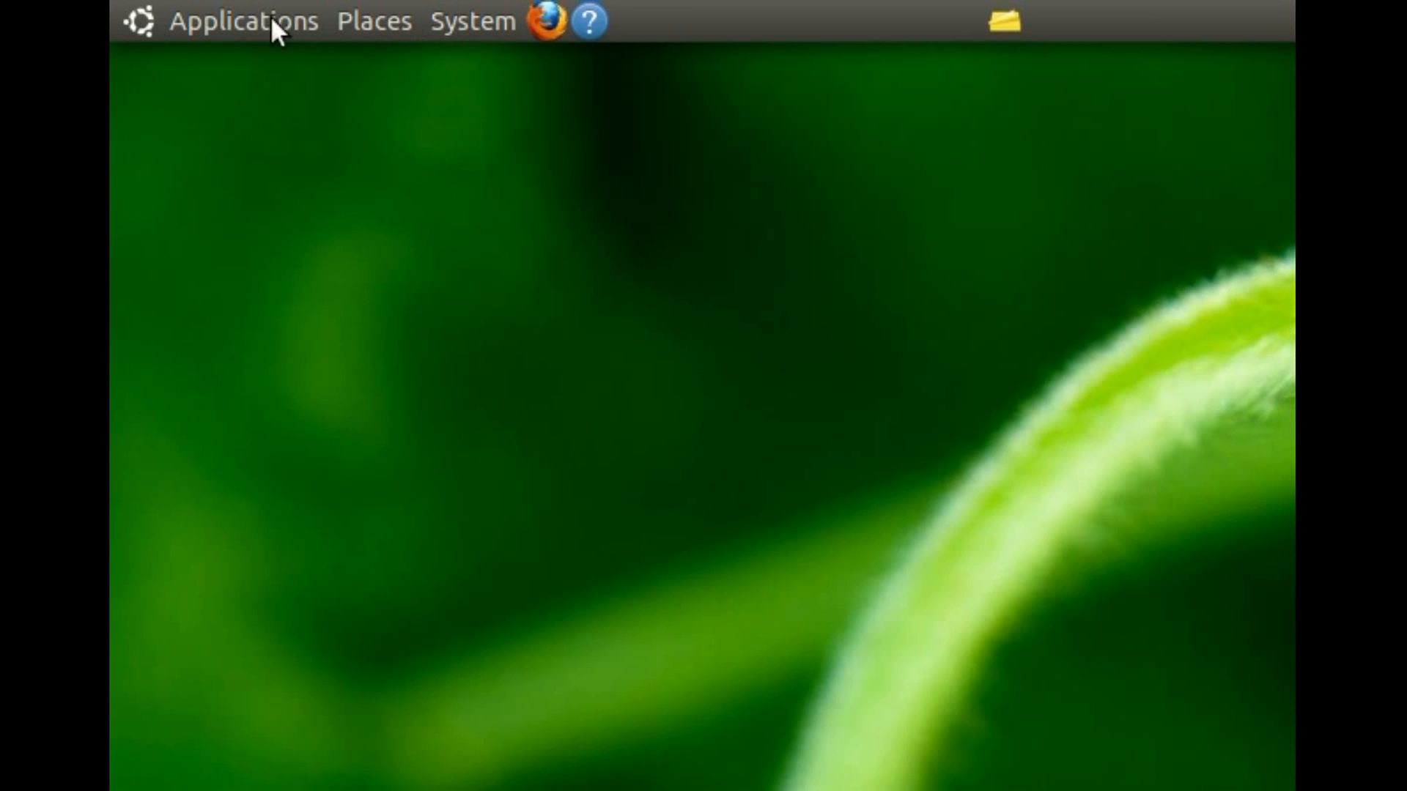
pyautogui.moveTo(193, 25)
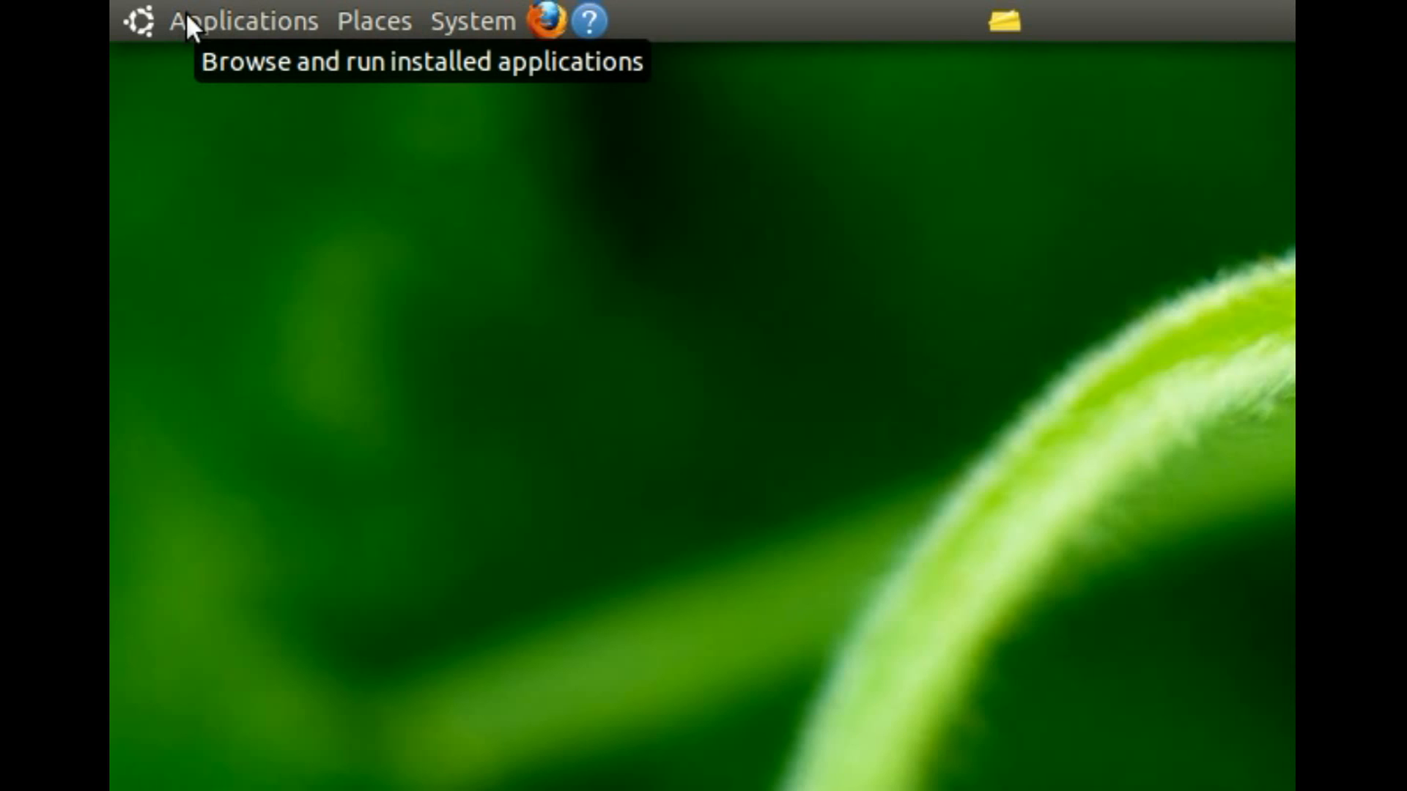
# Show the Applications menu with its Accessories submenu of Calculator, Terminal and Text Editor.
pyautogui.click(245, 19)
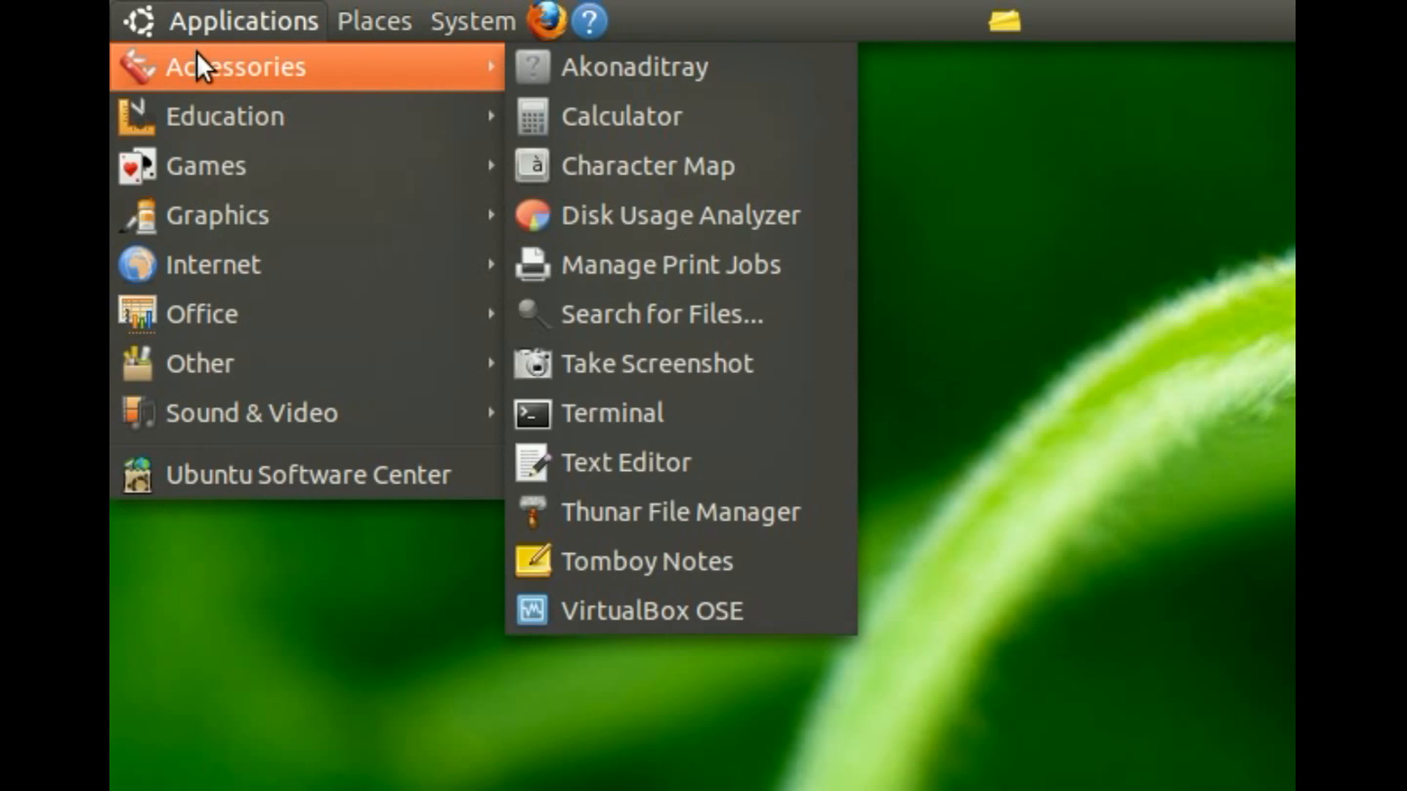
pyautogui.moveTo(215, 98)
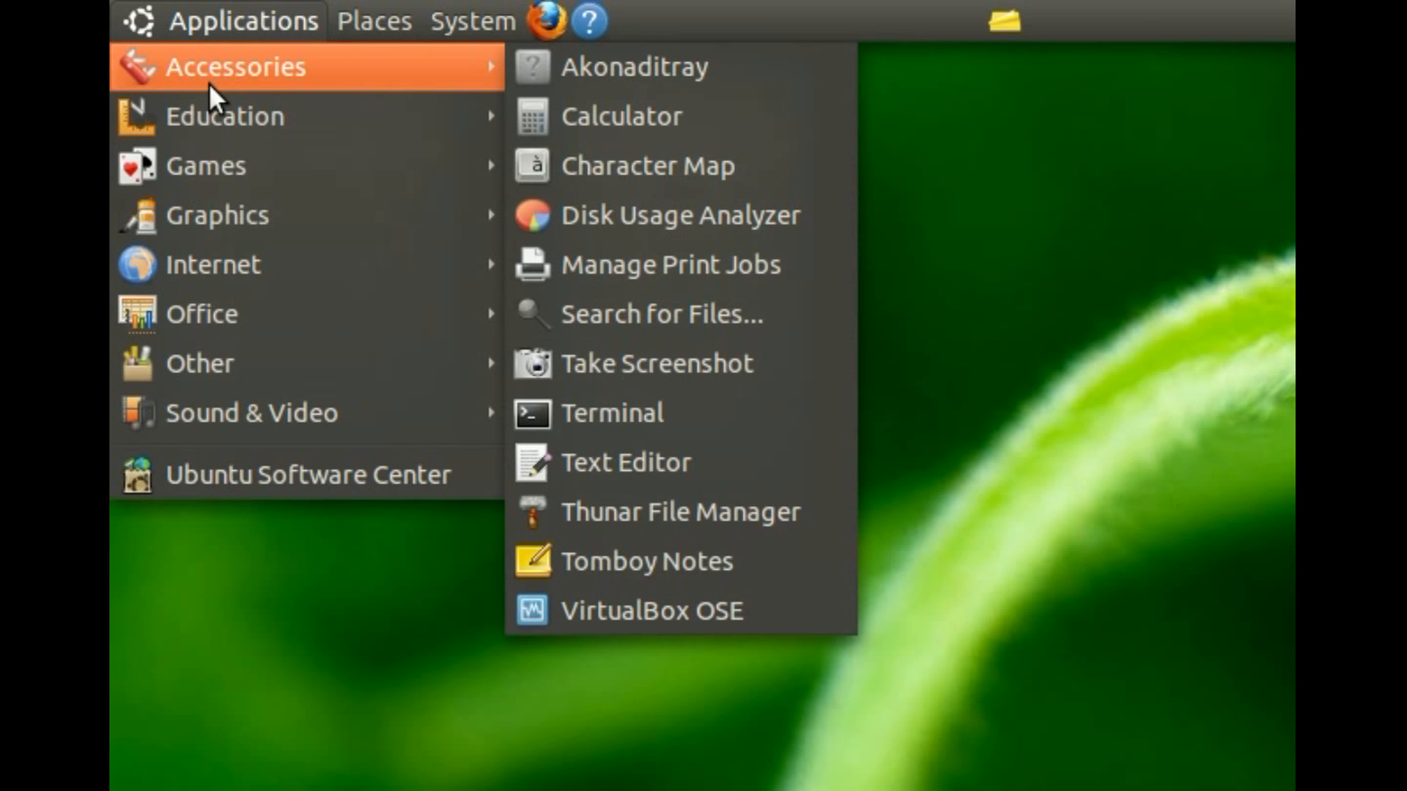
pyautogui.moveTo(224, 116)
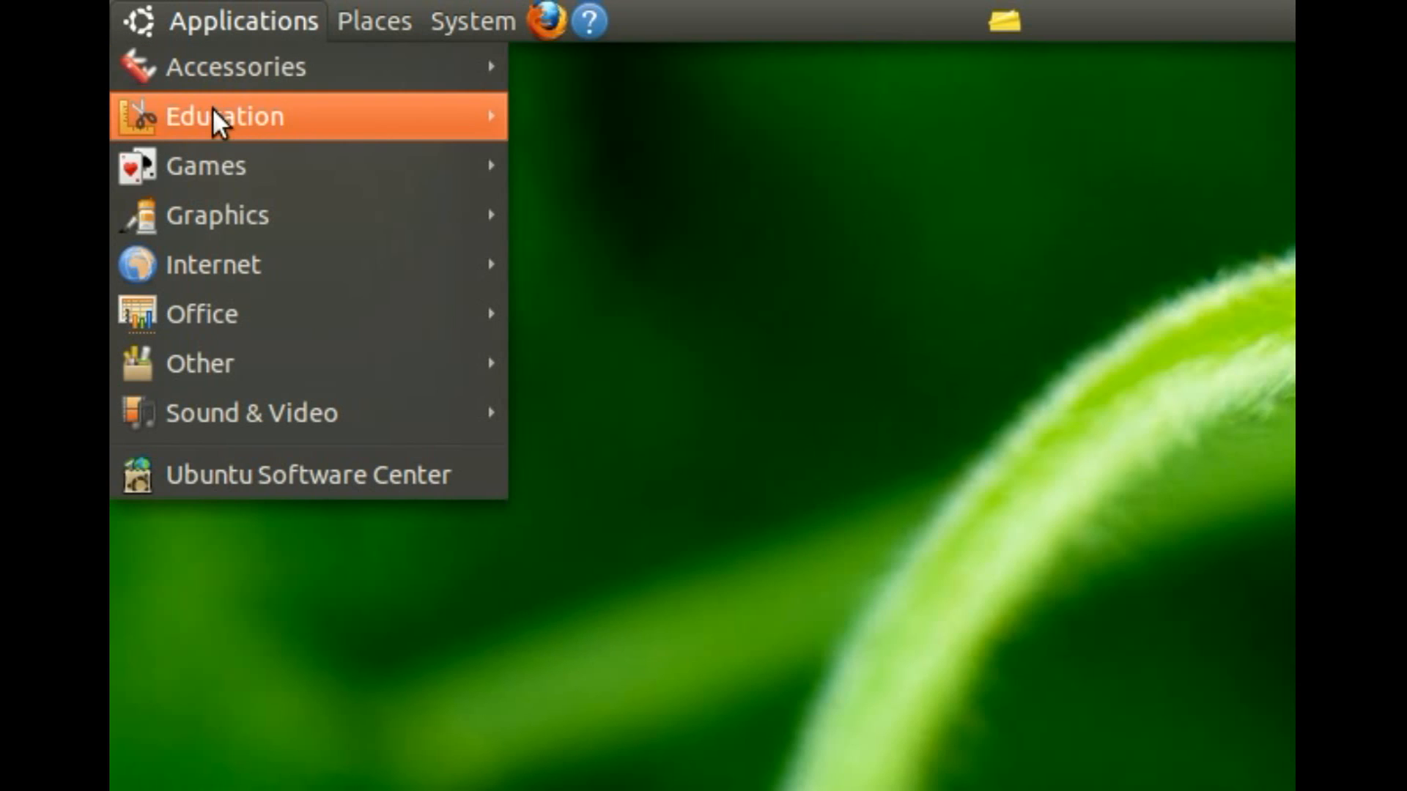
pyautogui.moveTo(205, 166)
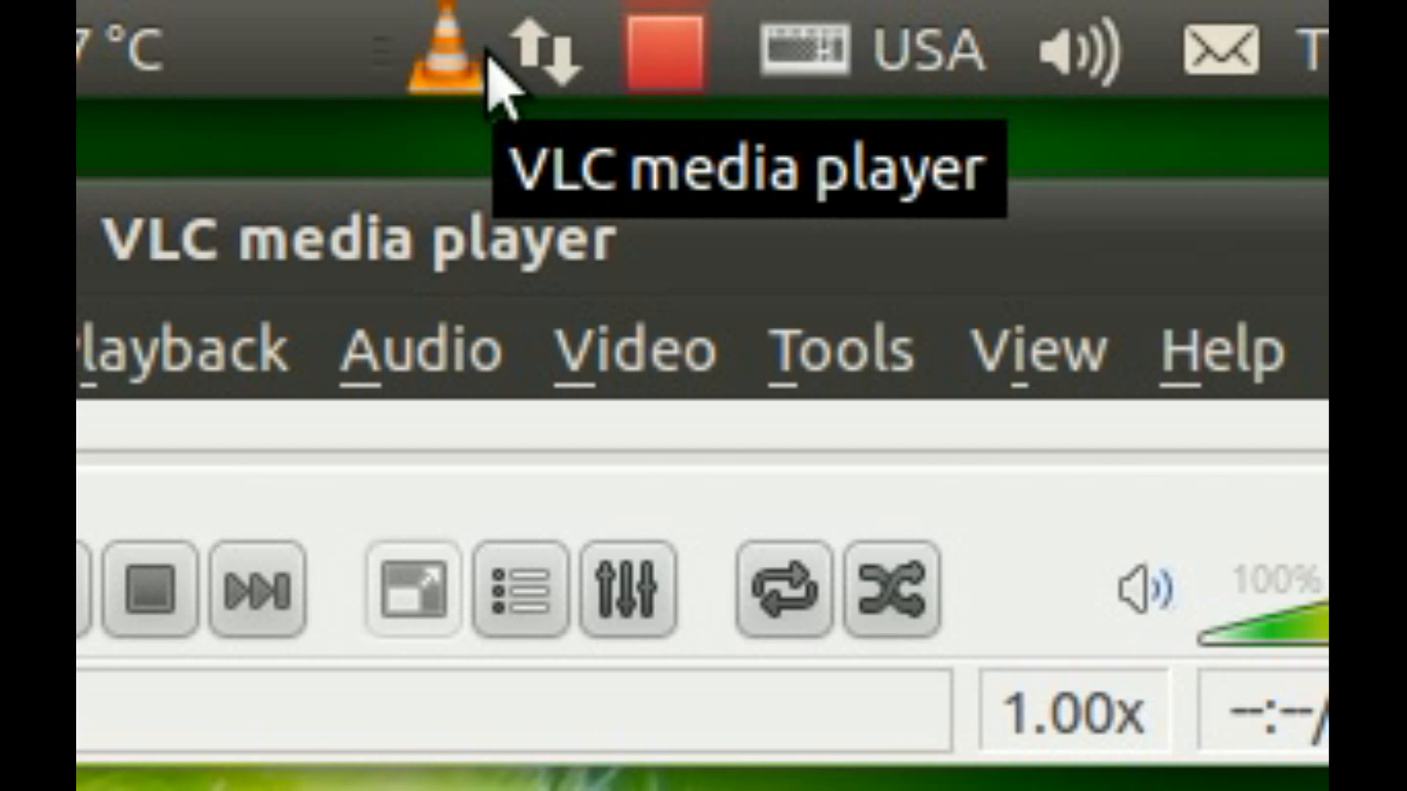
pyautogui.moveTo(431, 63)
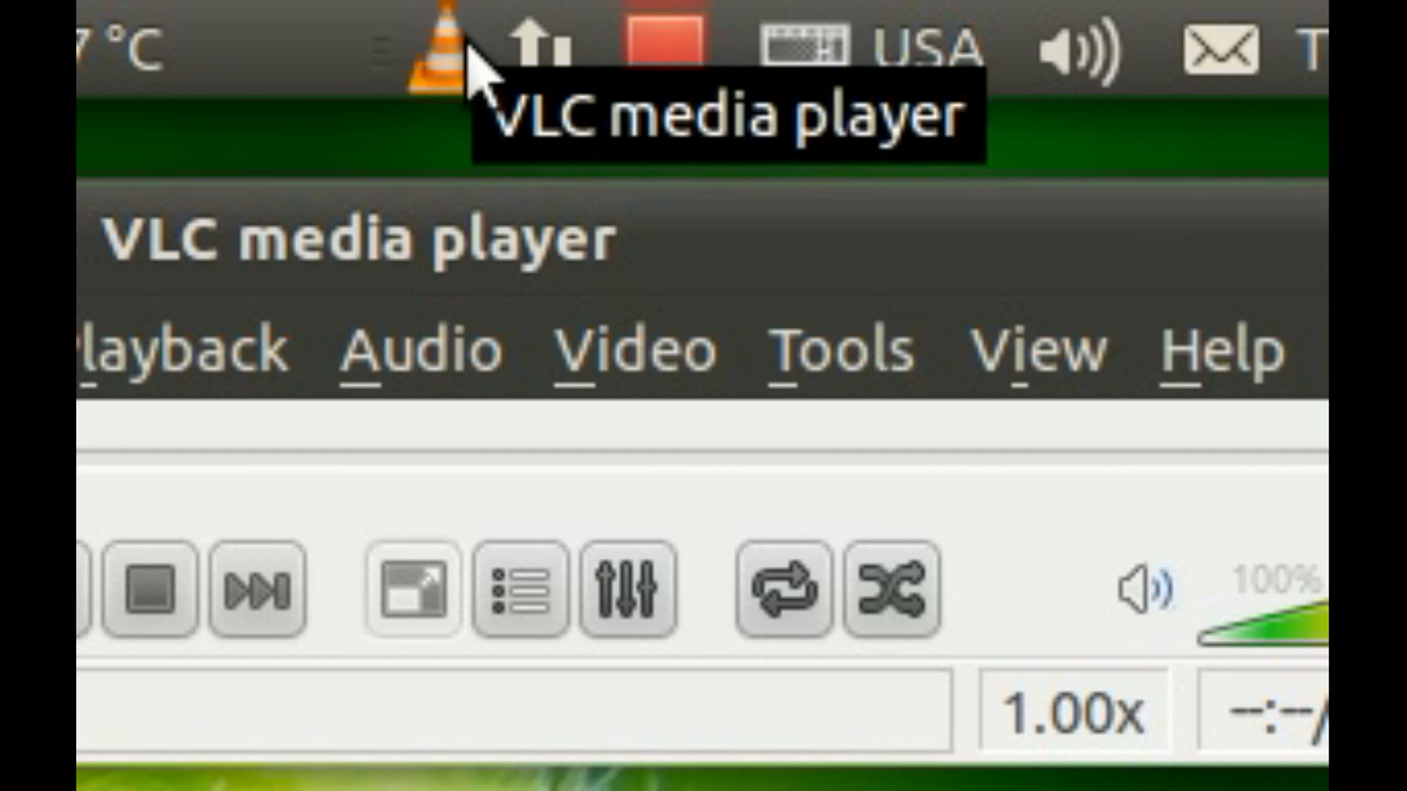
pyautogui.moveTo(619, 54)
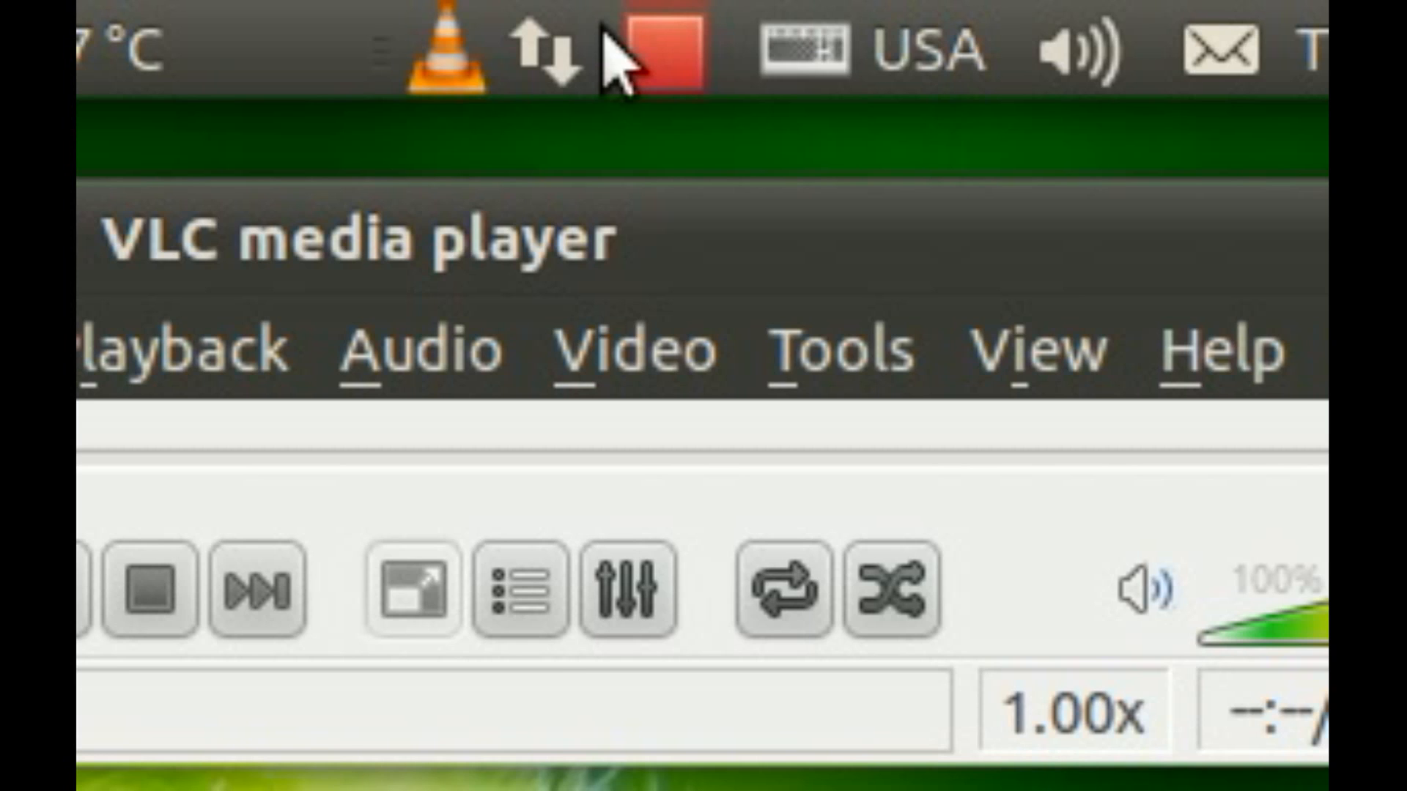
pyautogui.click(1069, 50)
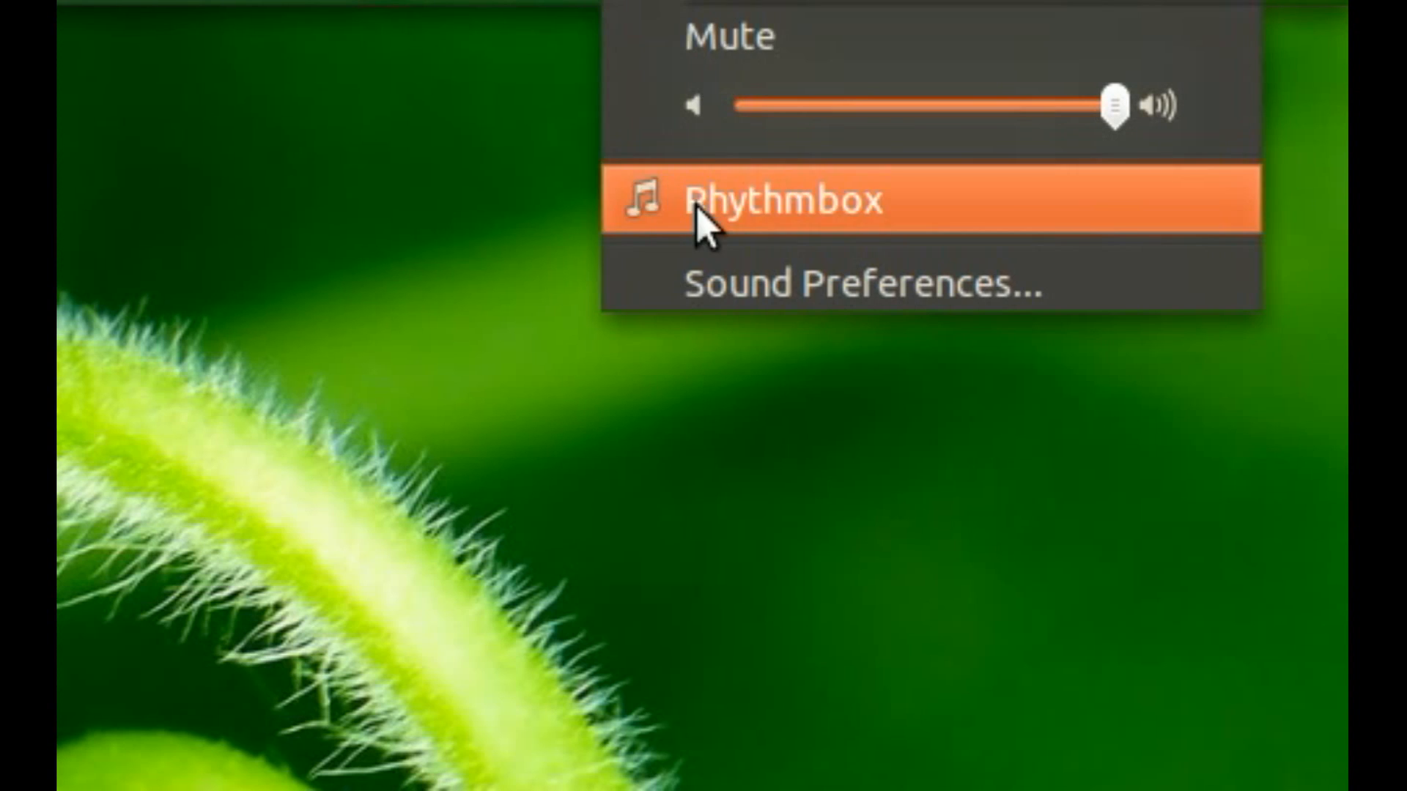
# Show Rhythmbox playback controls in the sound menu, then bring up Appearance Preferences wallpapers.
pyautogui.click(781, 200)
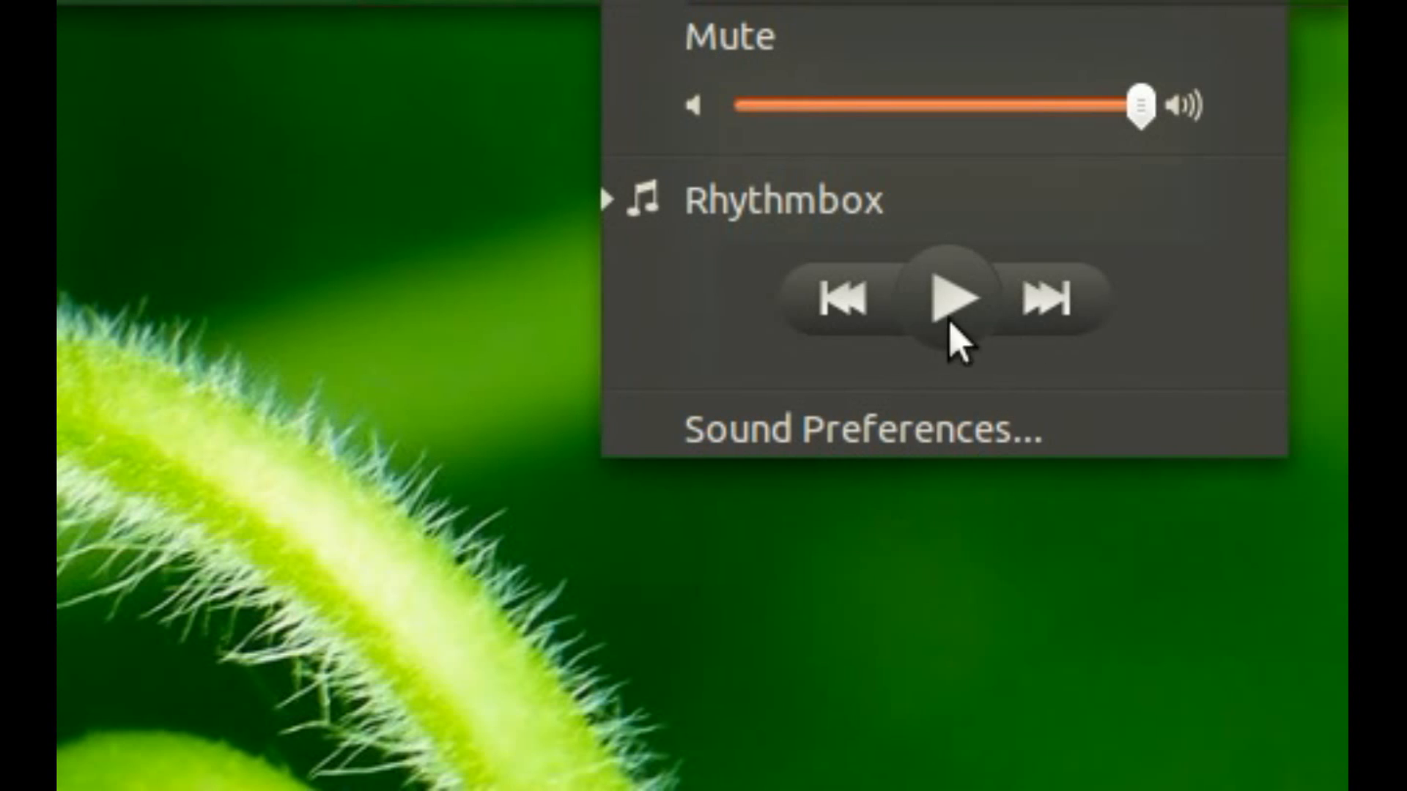
pyautogui.moveTo(960, 346)
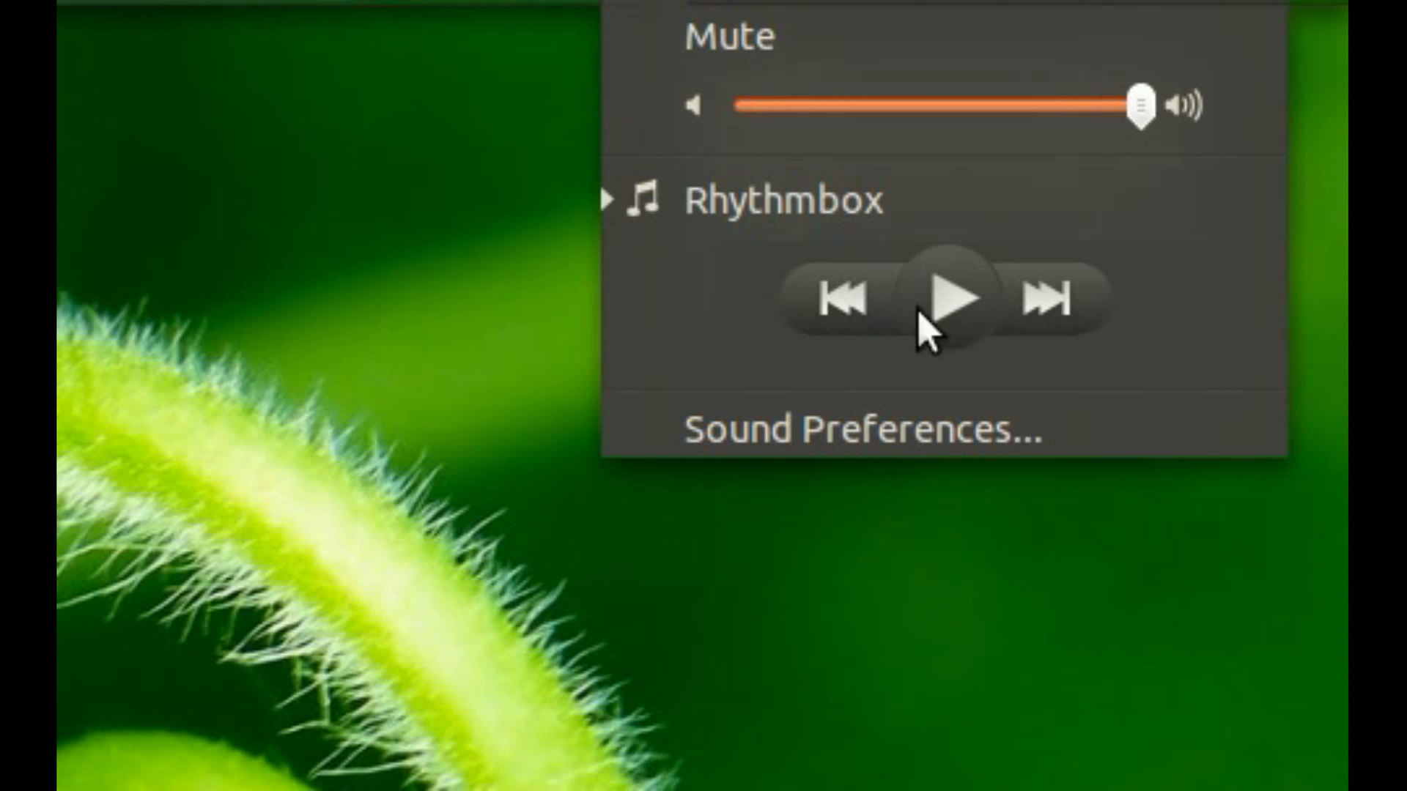
pyautogui.moveTo(774, 351)
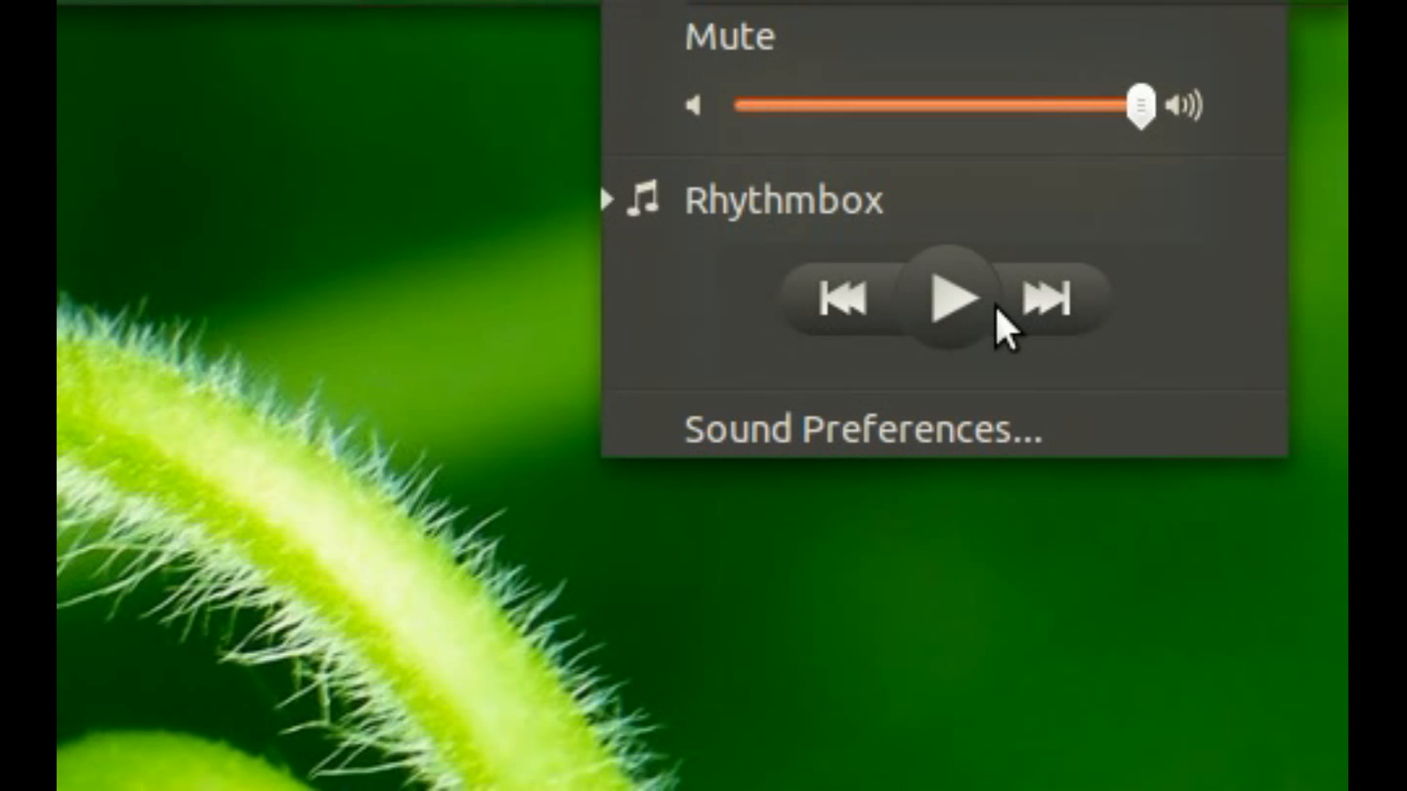
pyautogui.click(955, 302)
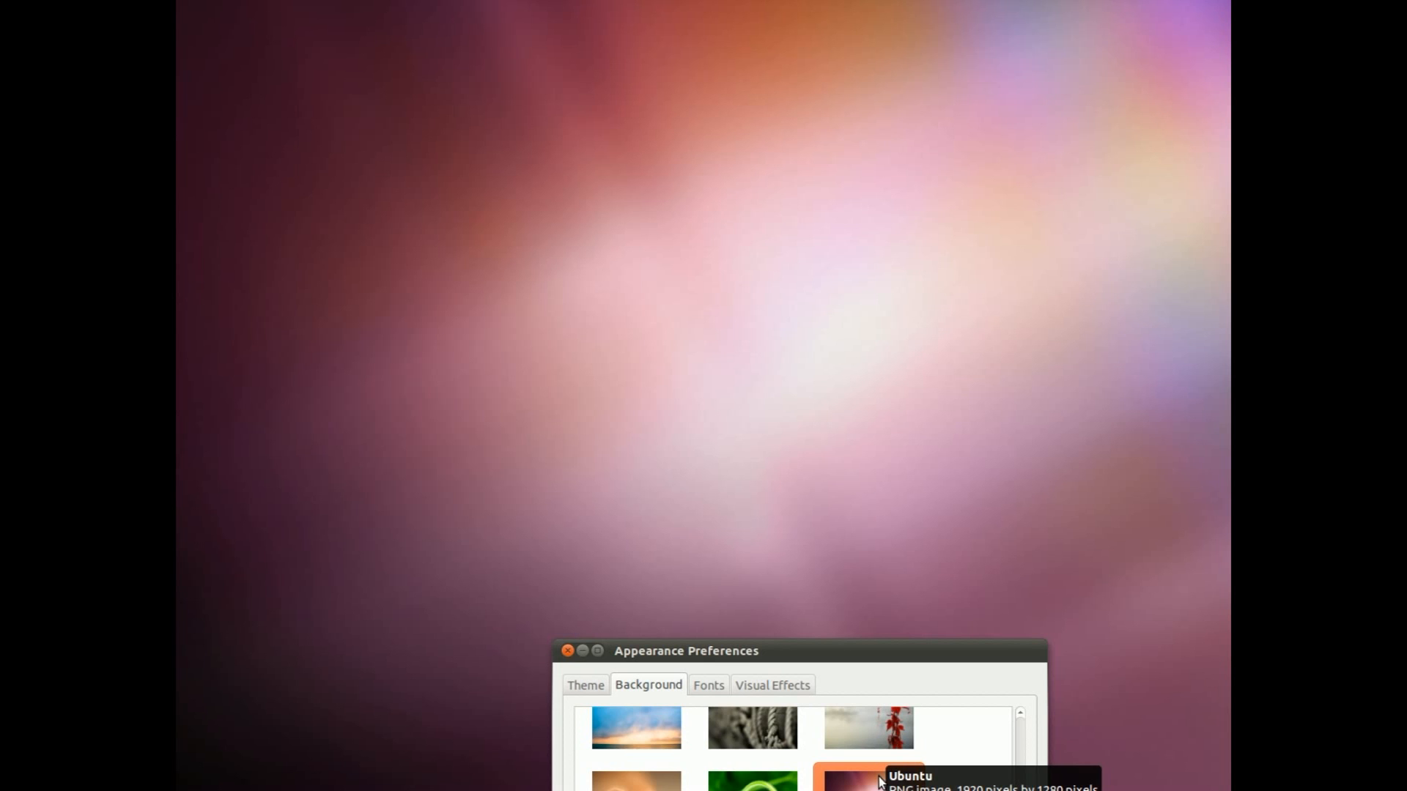
# Switch the desktop background from the purple Ubuntu wallpaper to the green curled-tendril image.
pyautogui.click(751, 781)
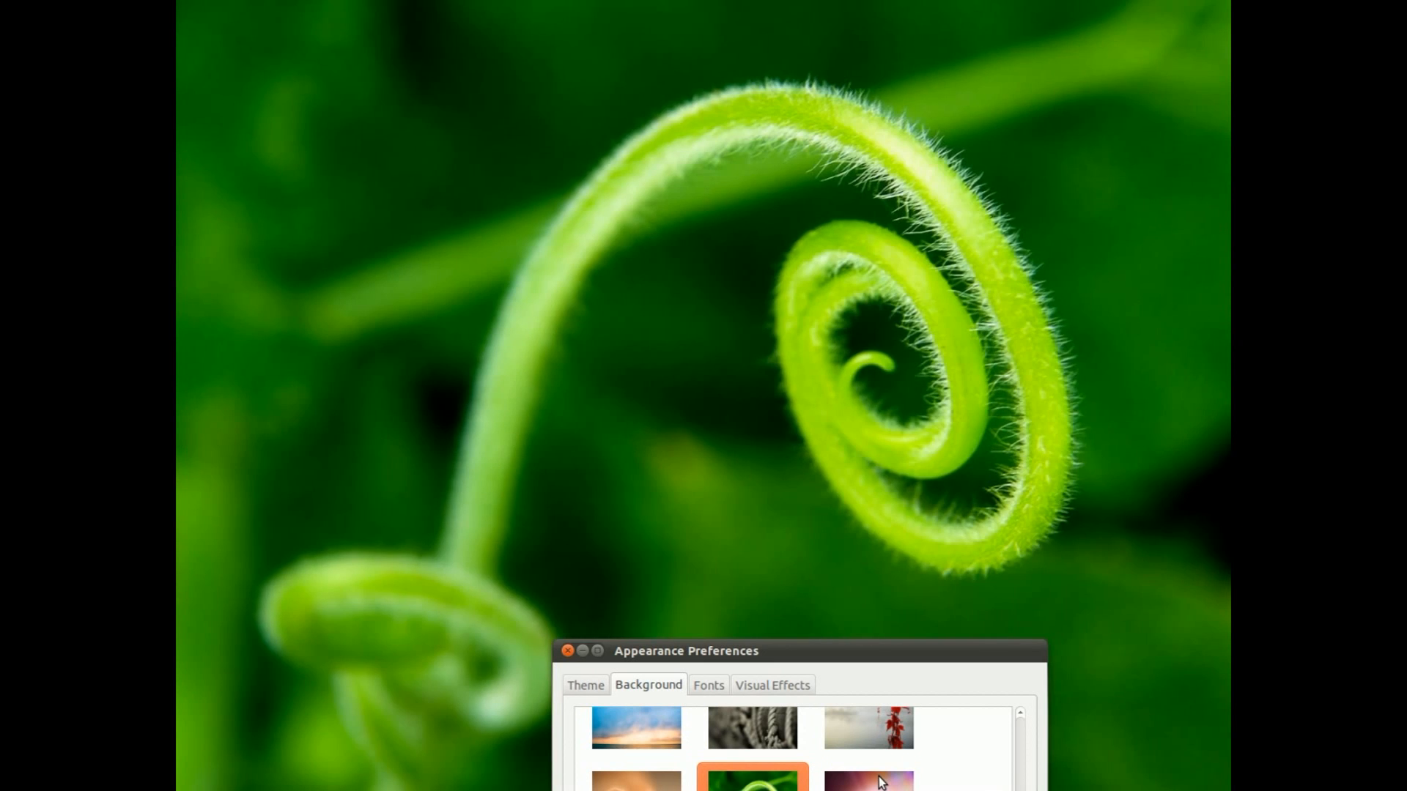
pyautogui.click(635, 778)
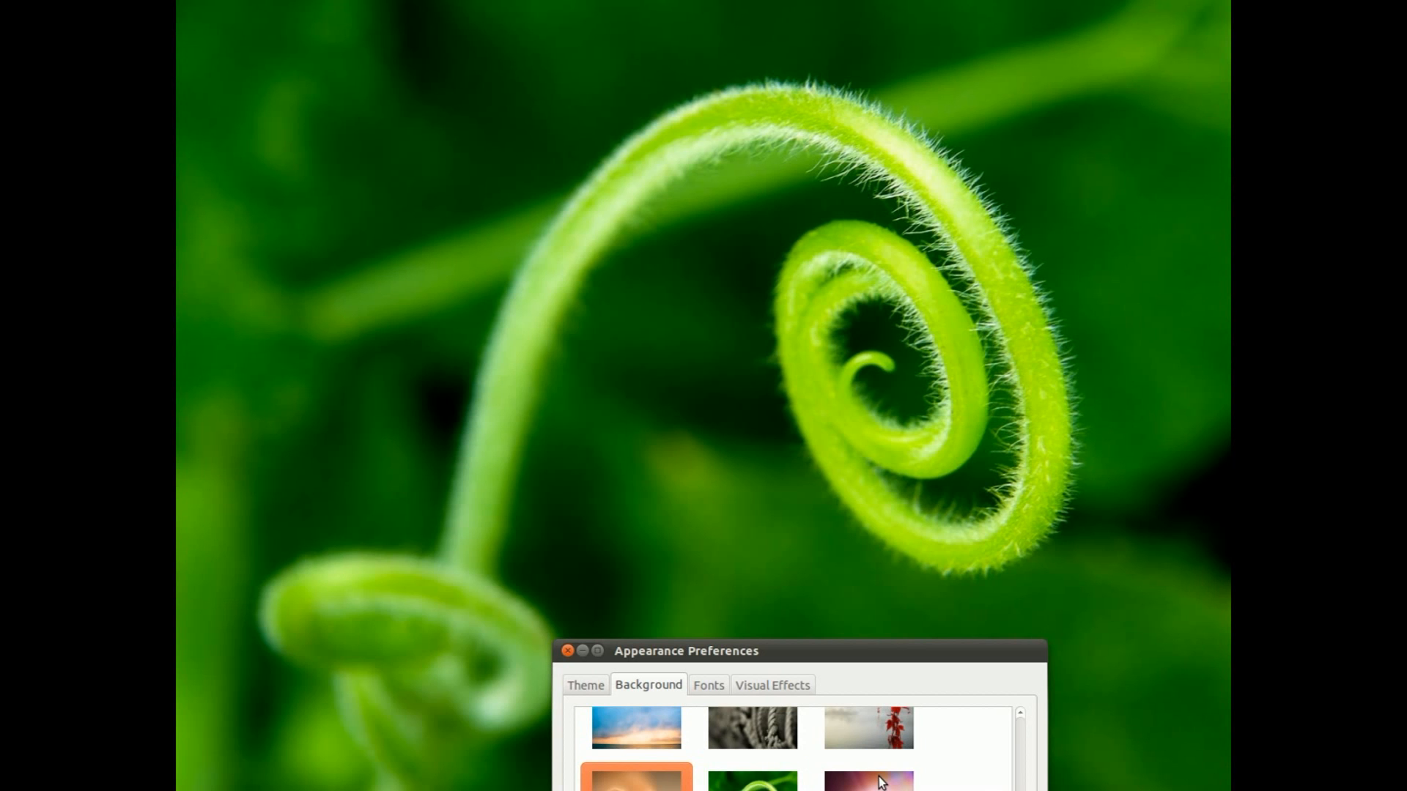